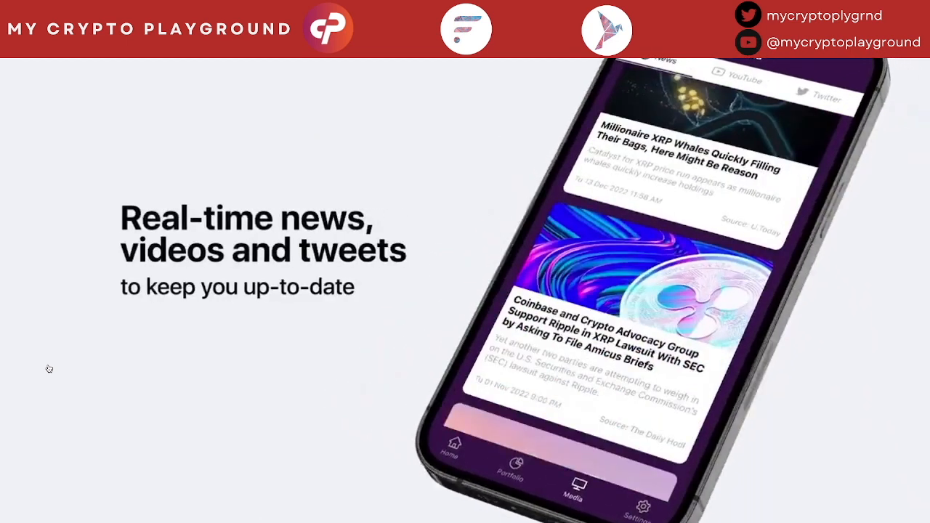
Scroll past the launch video into the replies about $0.997 pricing and testing cautions
{"action": "scroll", "scroll_direction": "down", "scroll_amount": 3}
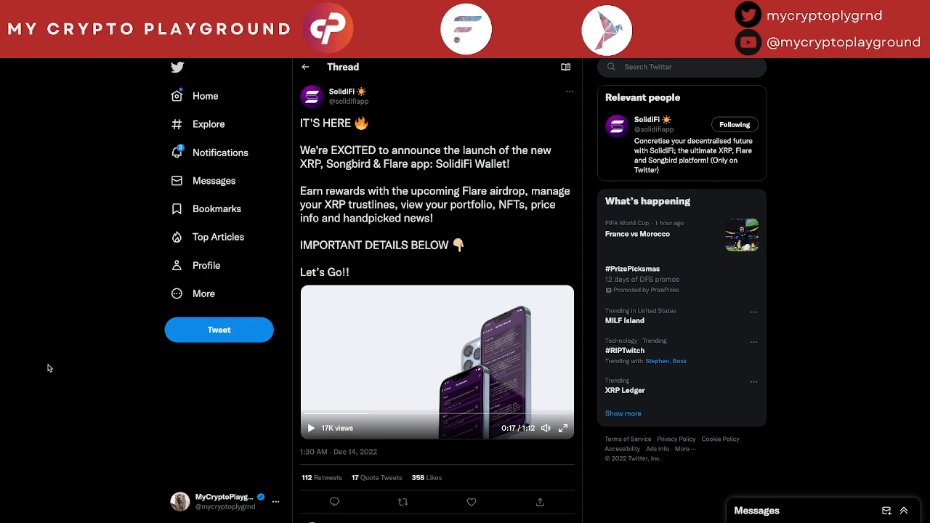
{"action": "mouse_move", "coordinate": [592, 405]}
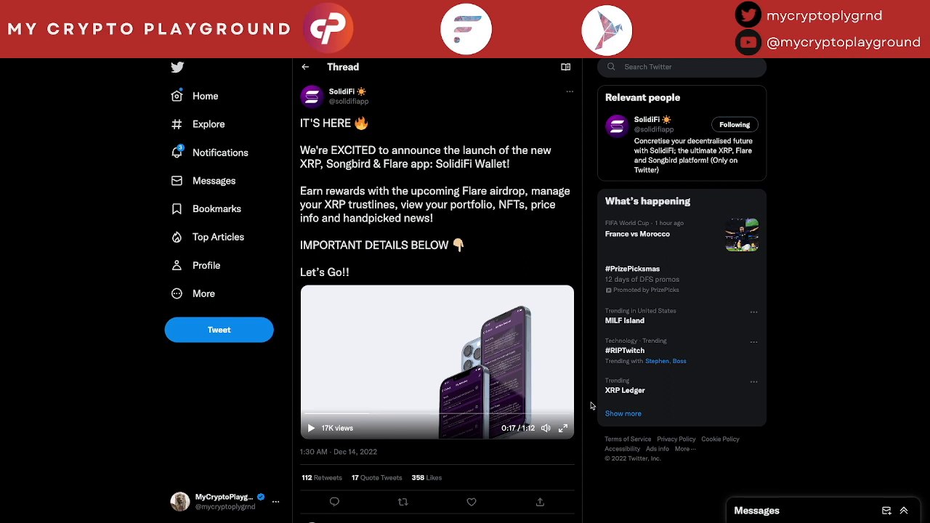
{"action": "mouse_move", "coordinate": [588, 427]}
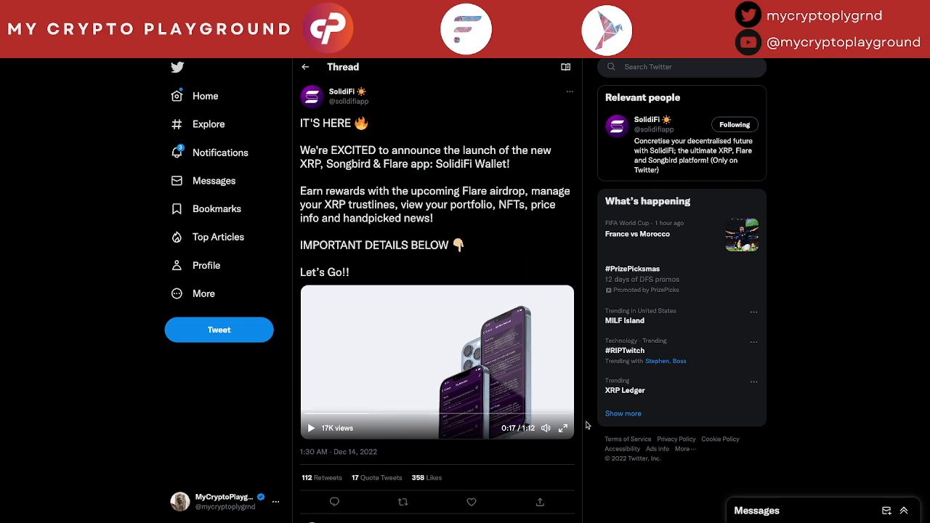
{"action": "scroll", "scroll_direction": "down", "scroll_amount": 3}
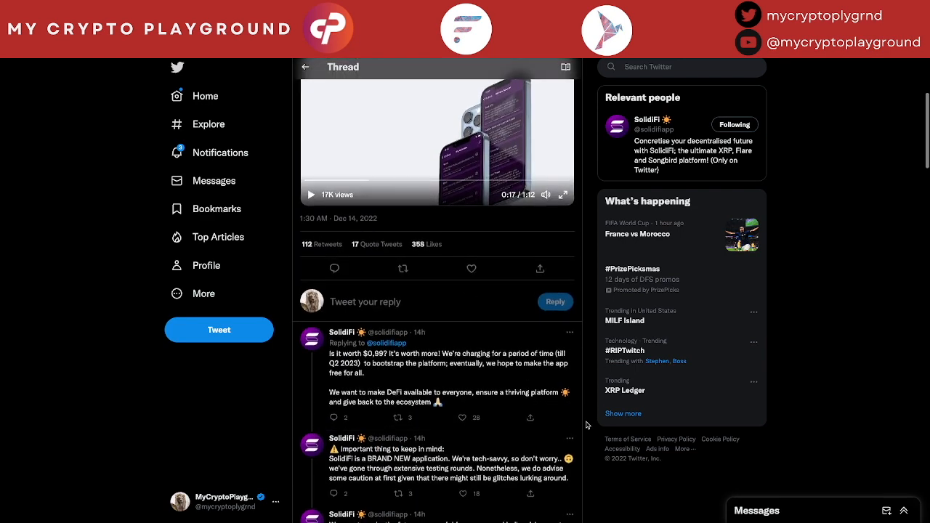
{"action": "scroll", "scroll_direction": "down", "scroll_amount": 3}
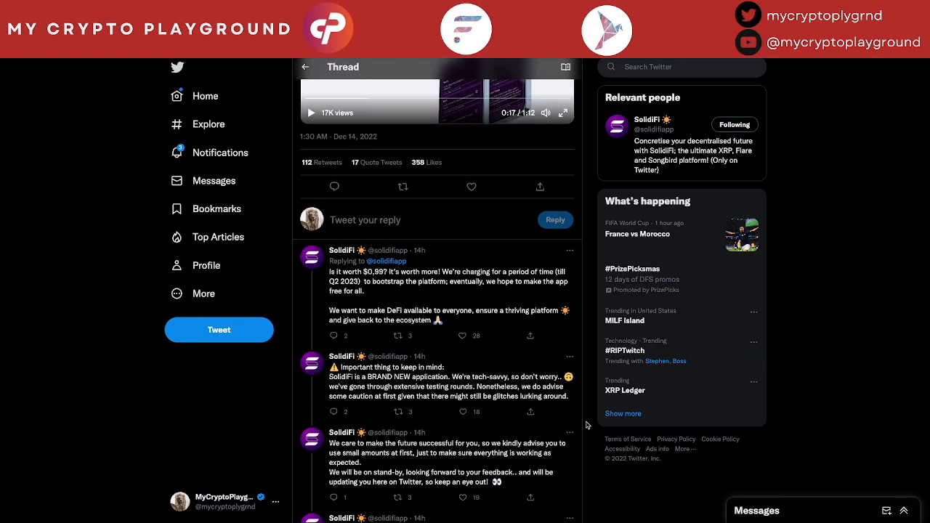
{"action": "scroll", "scroll_direction": "down", "scroll_amount": 3}
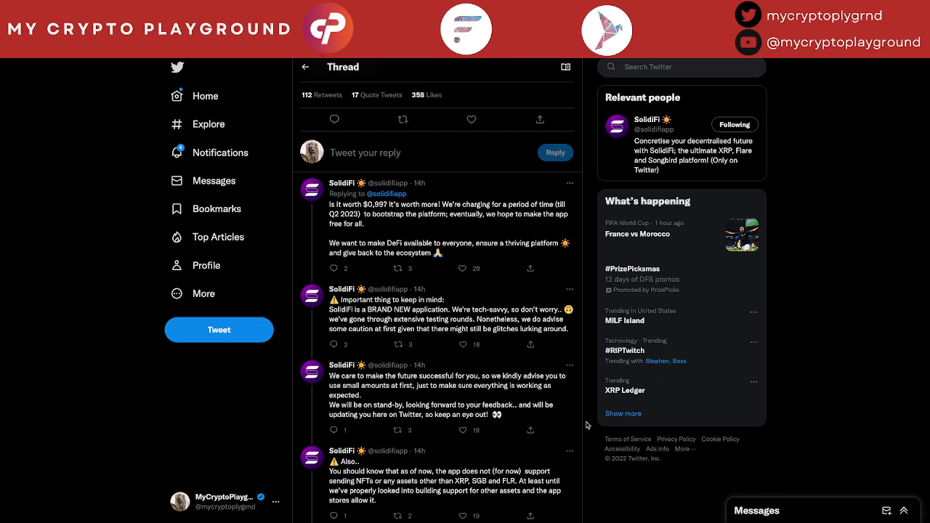
{"action": "mouse_move", "coordinate": [590, 441]}
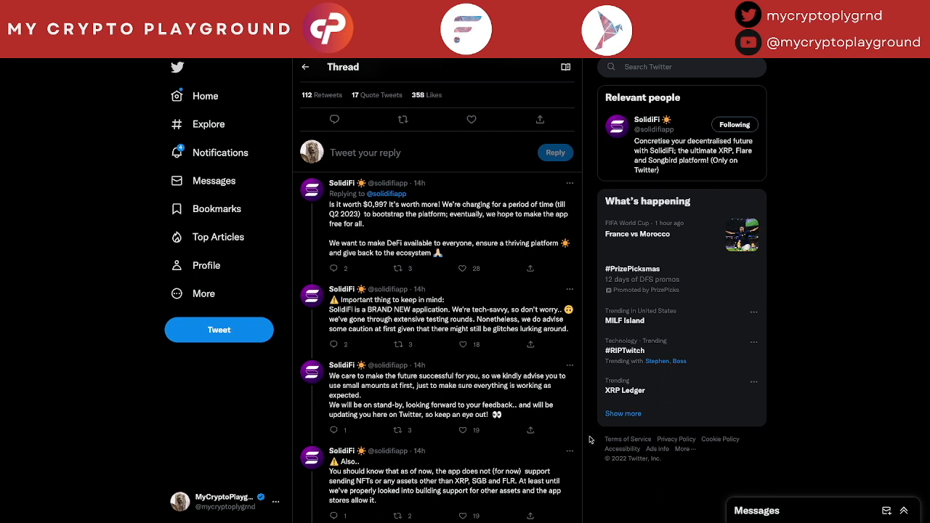
{"action": "scroll", "scroll_direction": "down", "scroll_amount": 3}
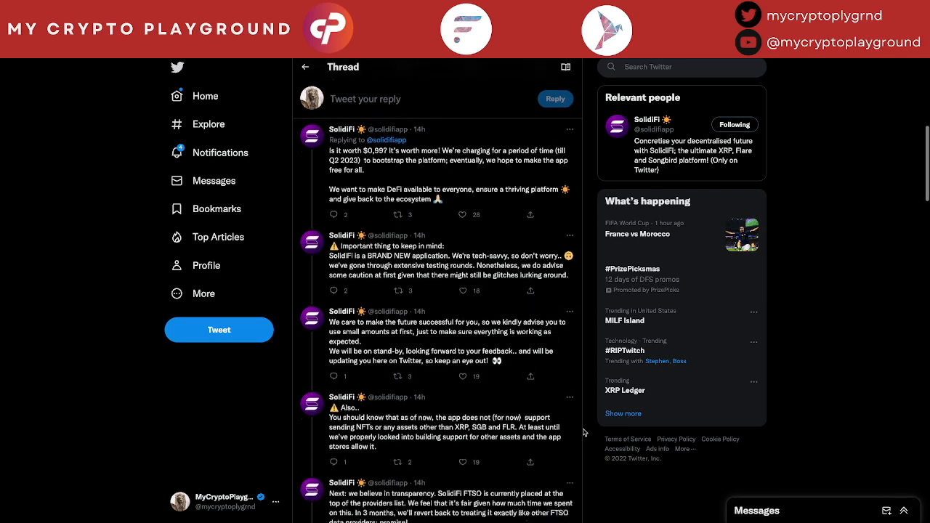
{"action": "scroll", "scroll_direction": "down", "scroll_amount": 3}
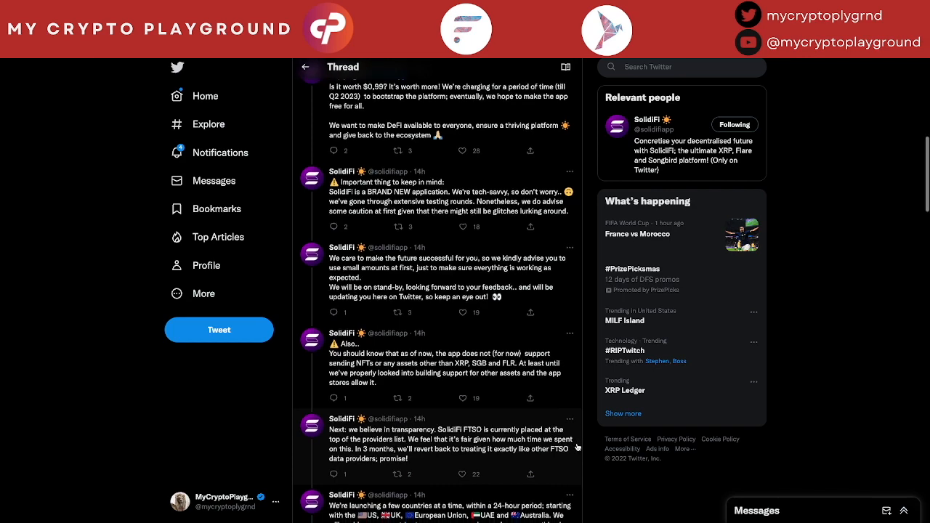
{"action": "scroll", "scroll_direction": "down", "scroll_amount": 3}
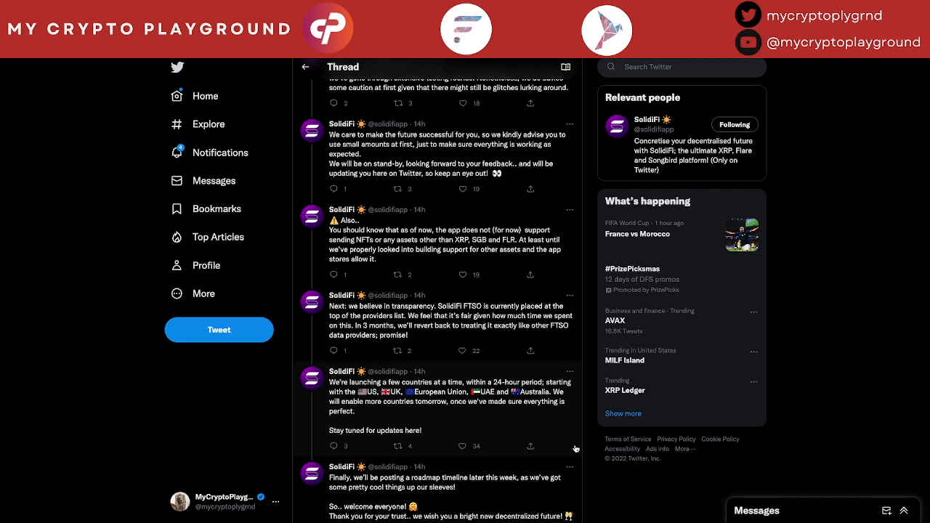
{"action": "scroll", "scroll_direction": "down", "scroll_amount": 3}
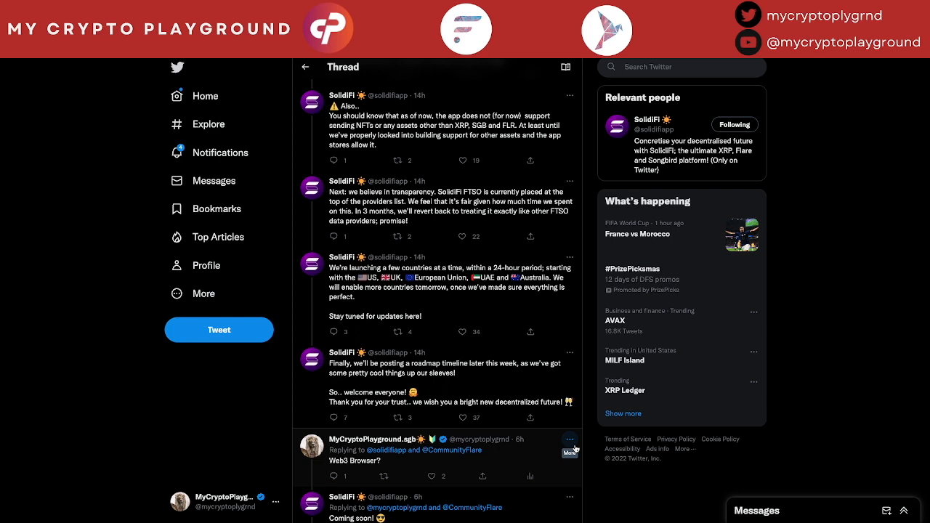
{"action": "scroll", "scroll_direction": "down", "scroll_amount": 3}
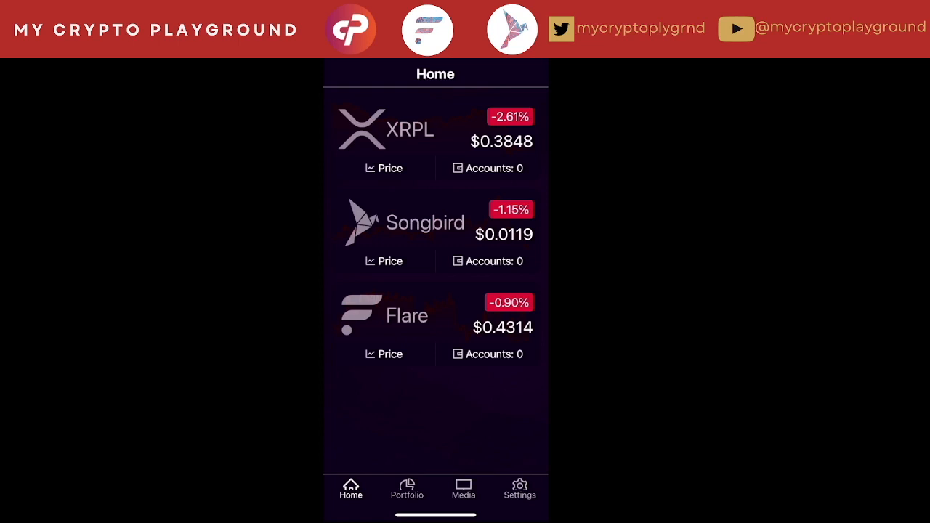
Review the empty portfolio, then browse the Twitter and YouTube media feeds
{"action": "left_click", "coordinate": [407, 490]}
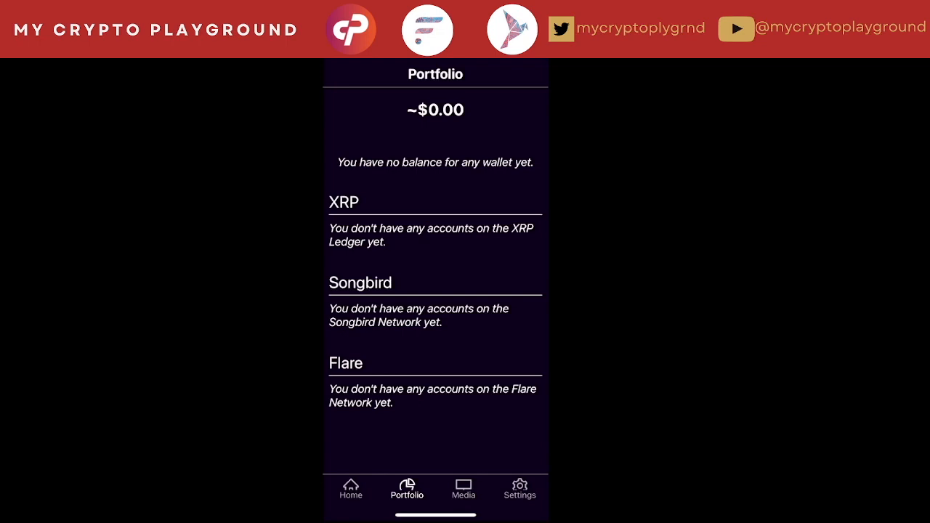
{"action": "left_click", "coordinate": [463, 488]}
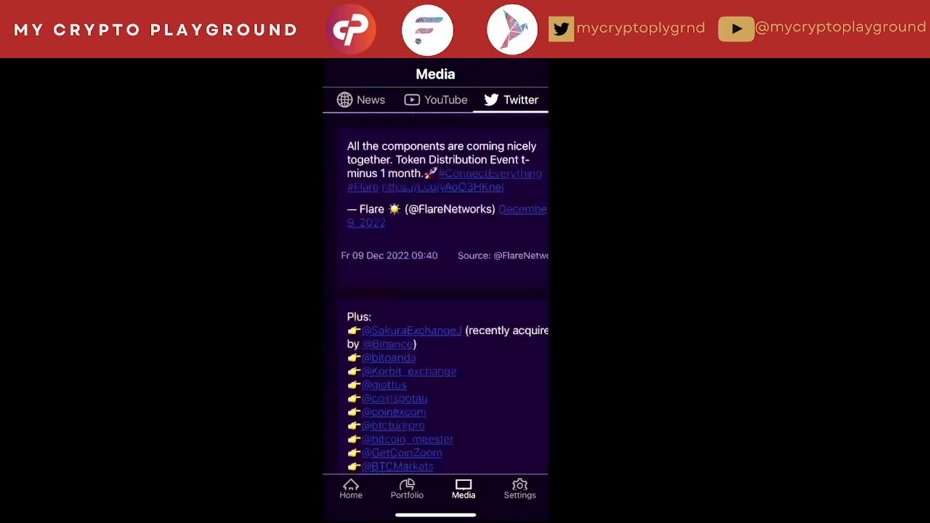
{"action": "scroll", "scroll_direction": "down", "scroll_amount": 3}
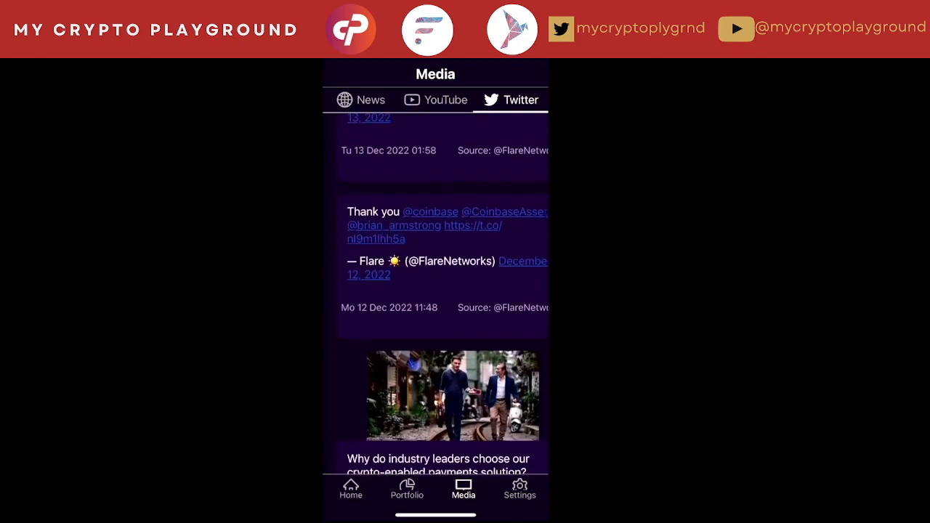
{"action": "left_click", "coordinate": [437, 99]}
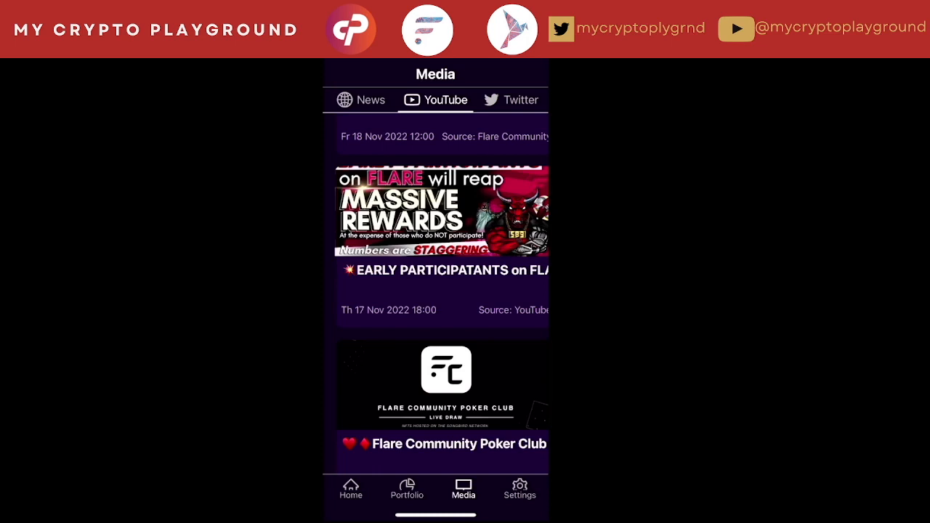
{"action": "scroll", "scroll_direction": "down", "scroll_amount": 3}
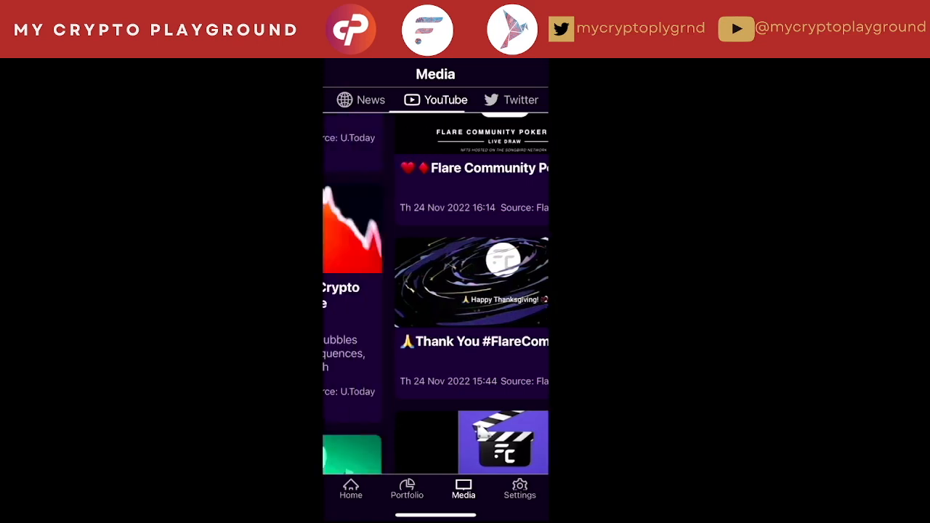
Browse the news article feed and go to the app's Settings page
{"action": "left_click", "coordinate": [360, 99]}
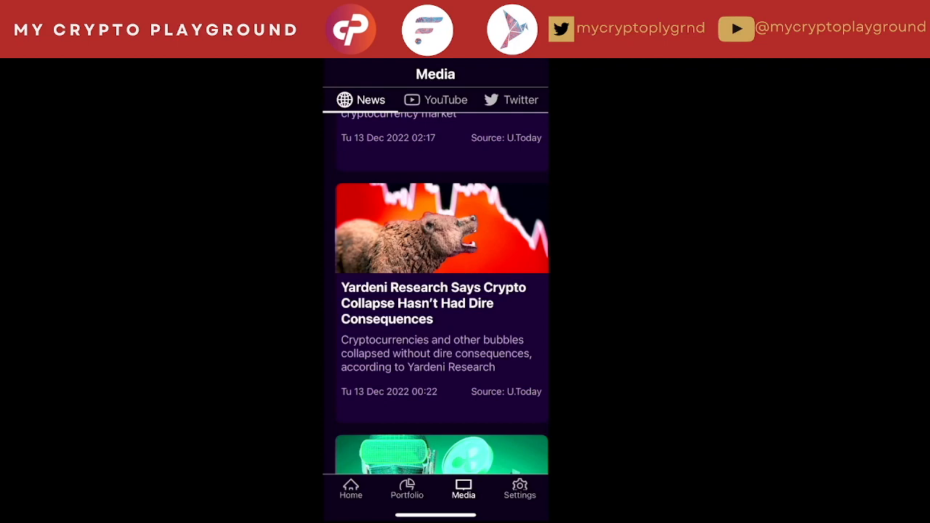
{"action": "scroll", "scroll_direction": "down", "scroll_amount": 3}
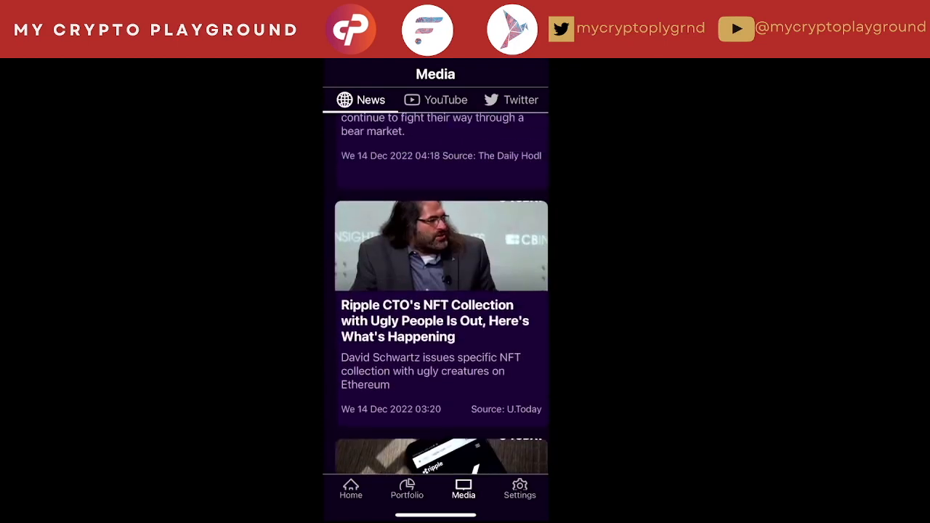
{"action": "scroll", "scroll_direction": "down", "scroll_amount": 3}
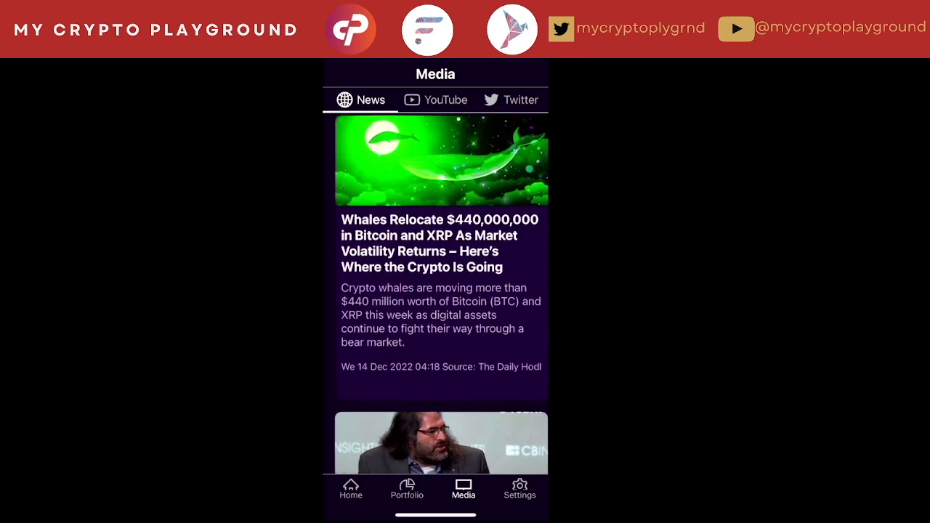
{"action": "left_click", "coordinate": [519, 489]}
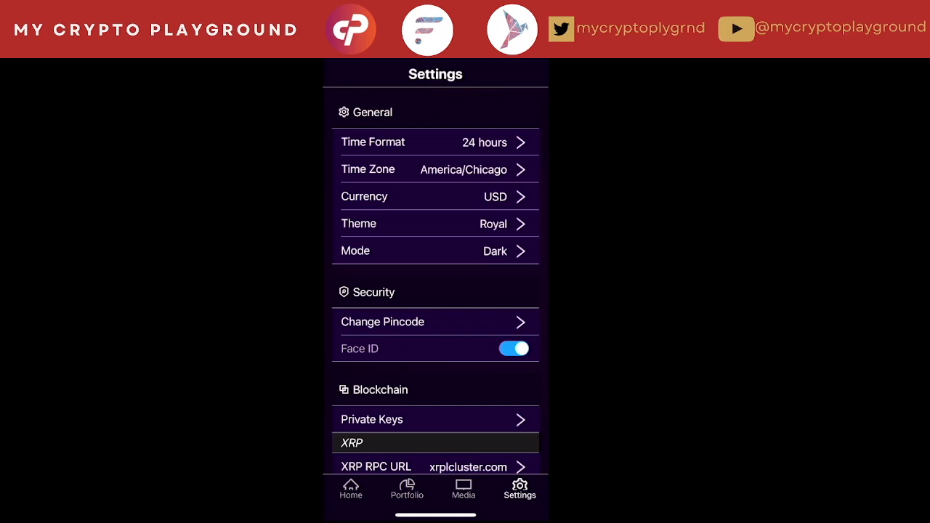
{"action": "left_click", "coordinate": [351, 488]}
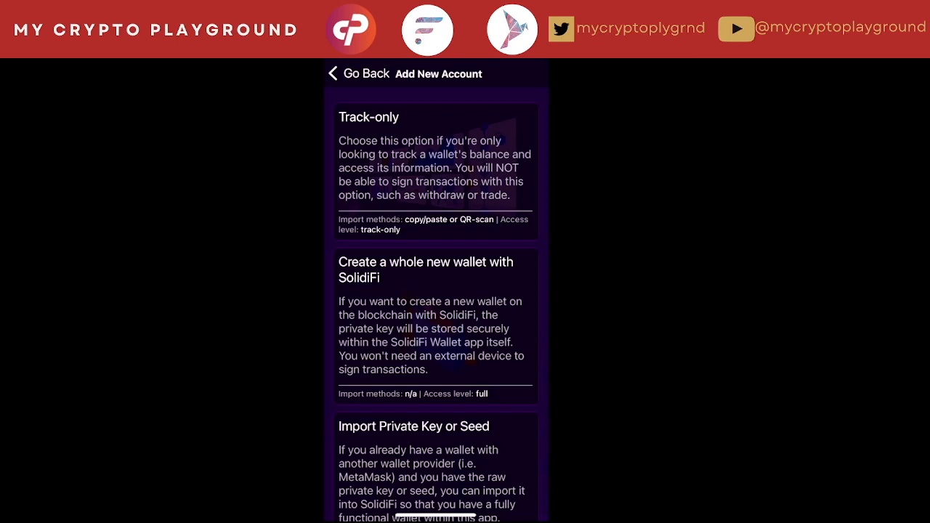
Scroll through the Track-only, Create new wallet and Import account options
{"action": "scroll", "scroll_direction": "down", "scroll_amount": 3}
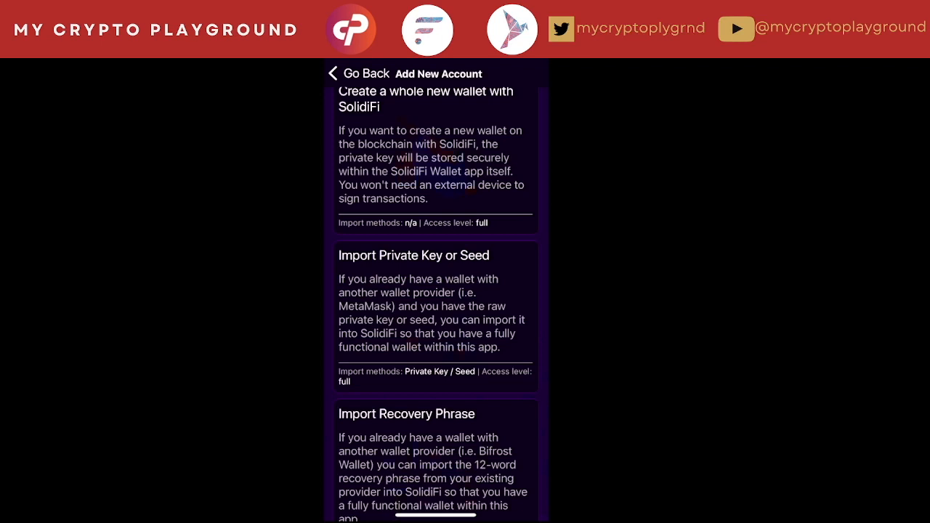
{"action": "scroll", "scroll_direction": "down", "scroll_amount": 3}
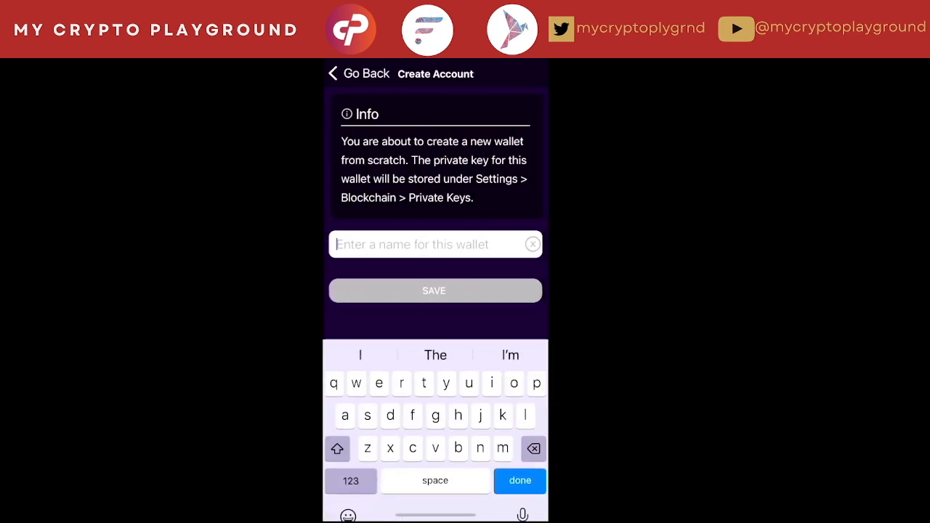
Name the new account 'Testing' and save it
{"action": "type", "text": "Te"}
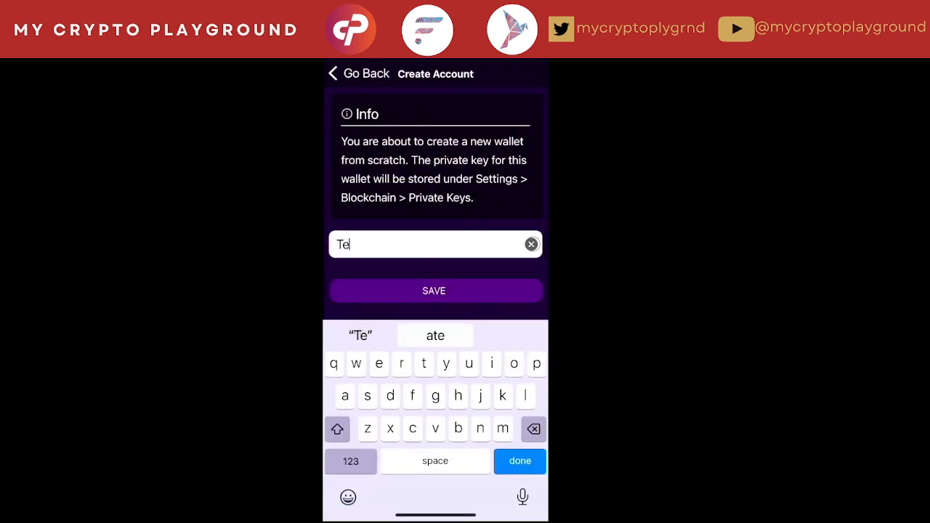
{"action": "type", "text": "sting"}
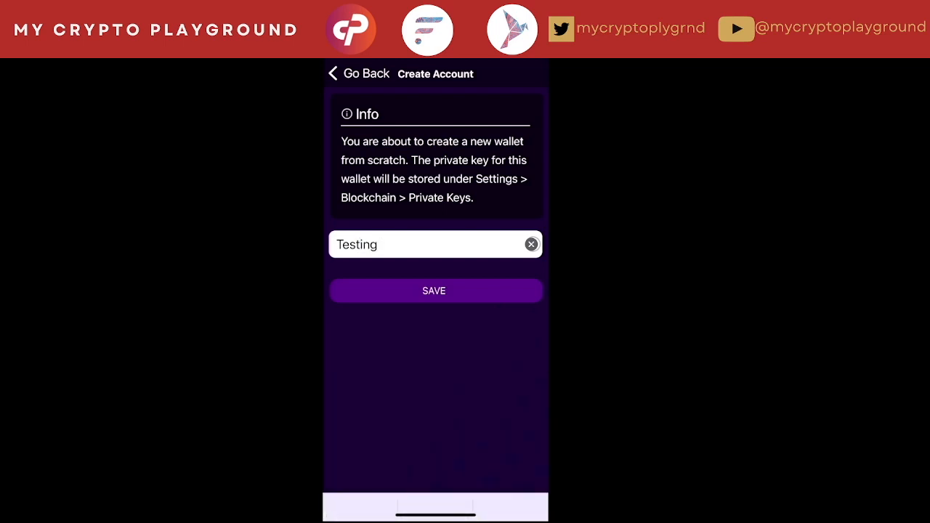
{"action": "left_click", "coordinate": [435, 291]}
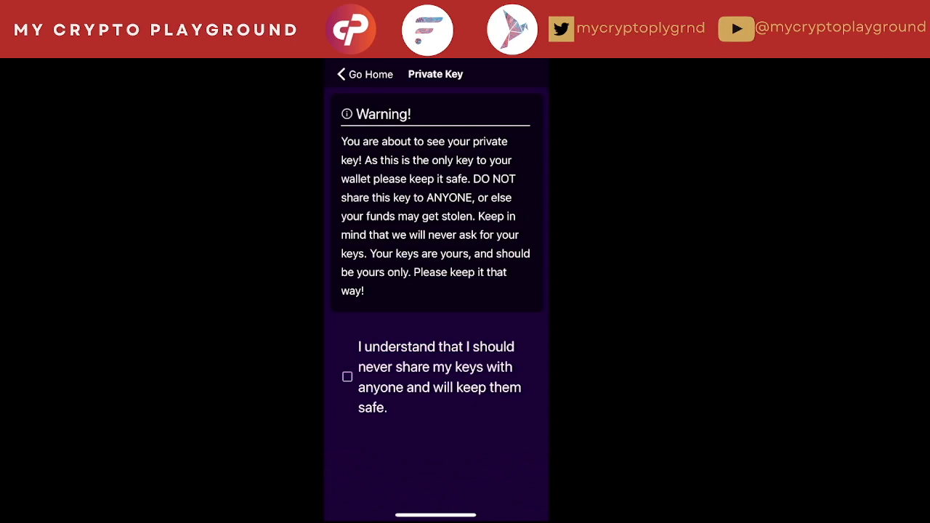
Acknowledge the 'I understand' warning to reveal the Testing wallet's SGB private key
{"action": "left_click", "coordinate": [348, 377]}
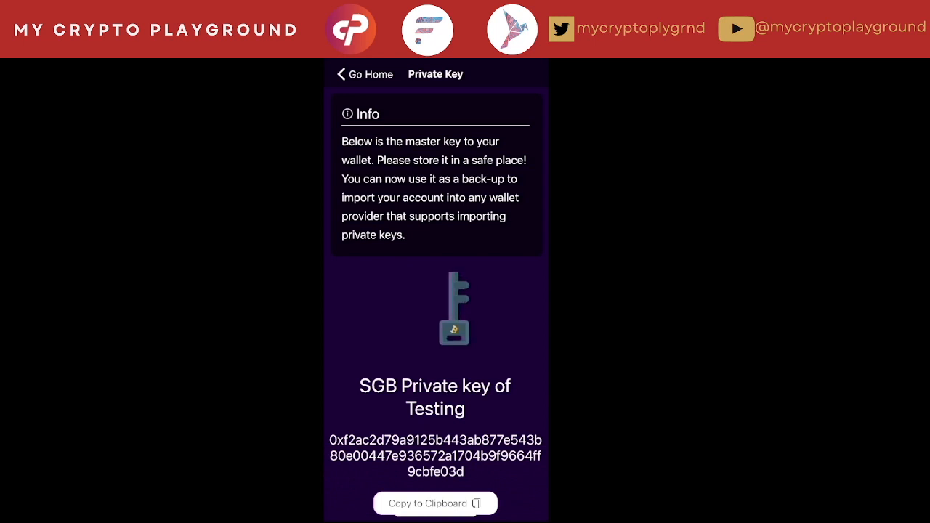
Go Home from the Private Key page, bringing up the 'Saved your key?' alert
{"action": "left_click", "coordinate": [436, 503]}
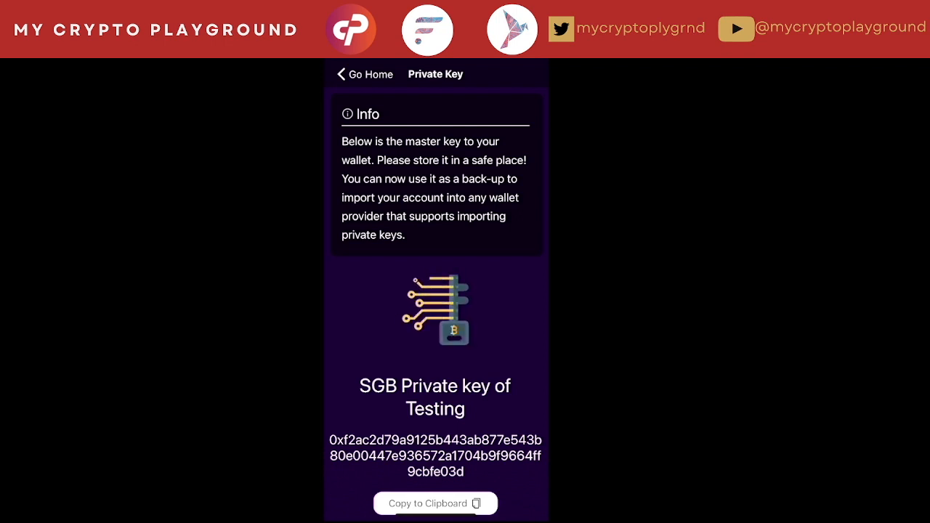
{"action": "left_click", "coordinate": [435, 503]}
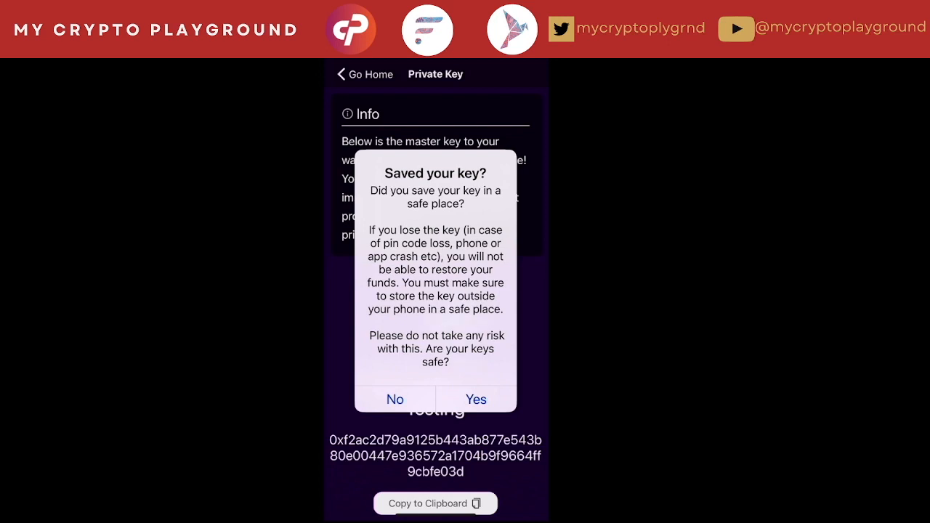
Answer Yes to reach the new account's page with its 0.0000 SGB balance
{"action": "left_click", "coordinate": [476, 398]}
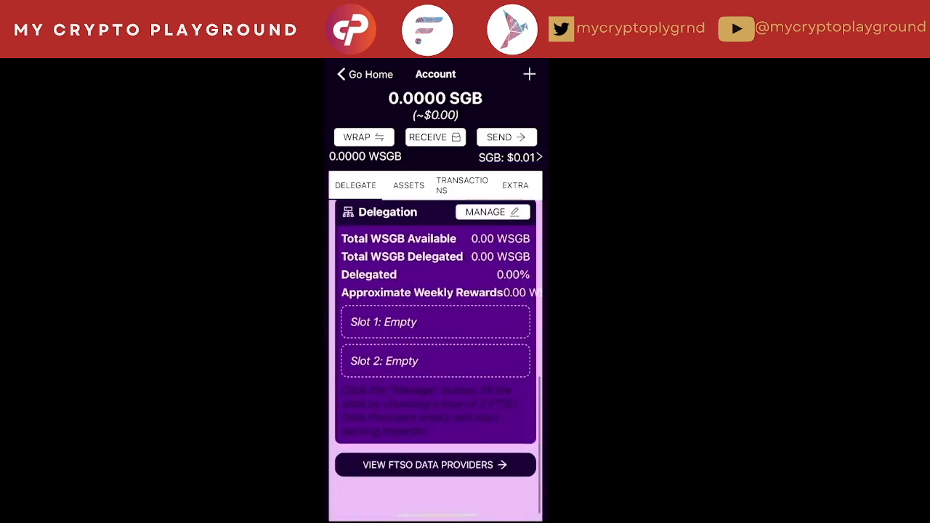
{"action": "scroll", "scroll_direction": "down", "scroll_amount": 3}
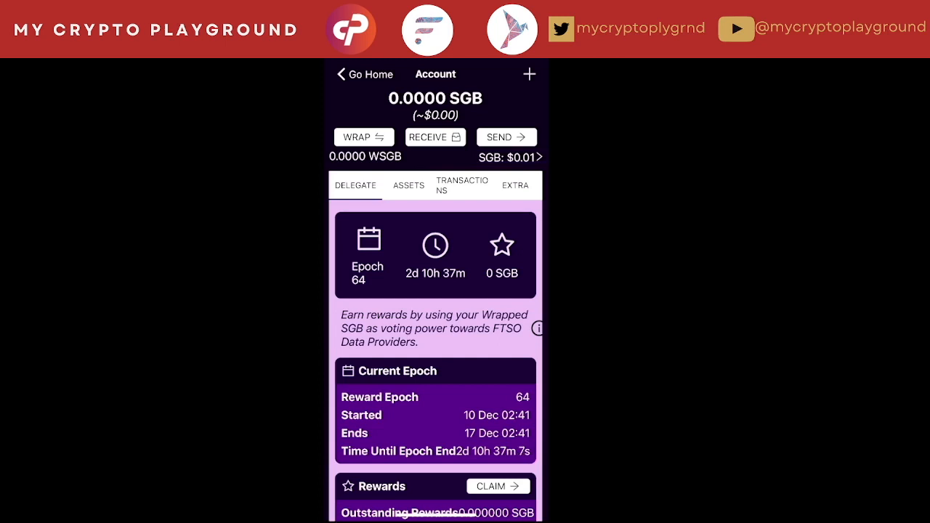
{"action": "scroll", "scroll_direction": "down", "scroll_amount": 3}
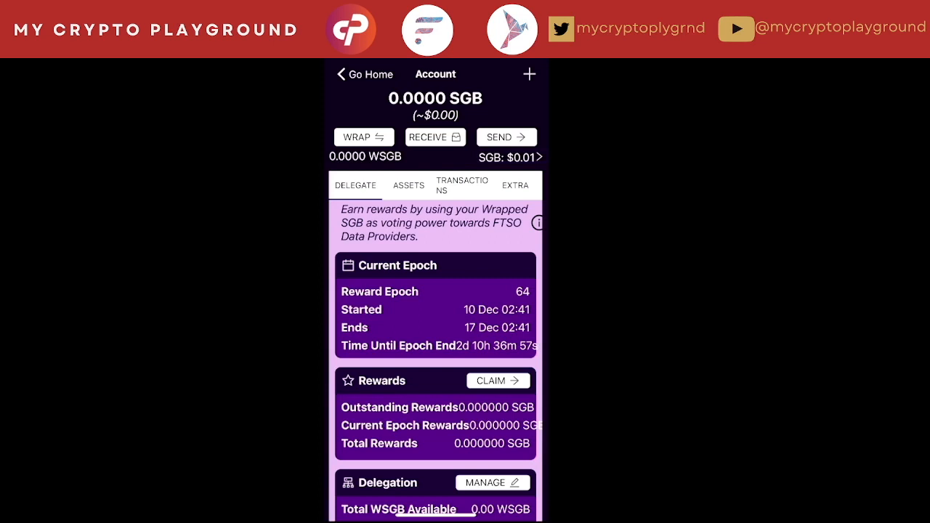
{"action": "scroll", "scroll_direction": "down", "scroll_amount": 3}
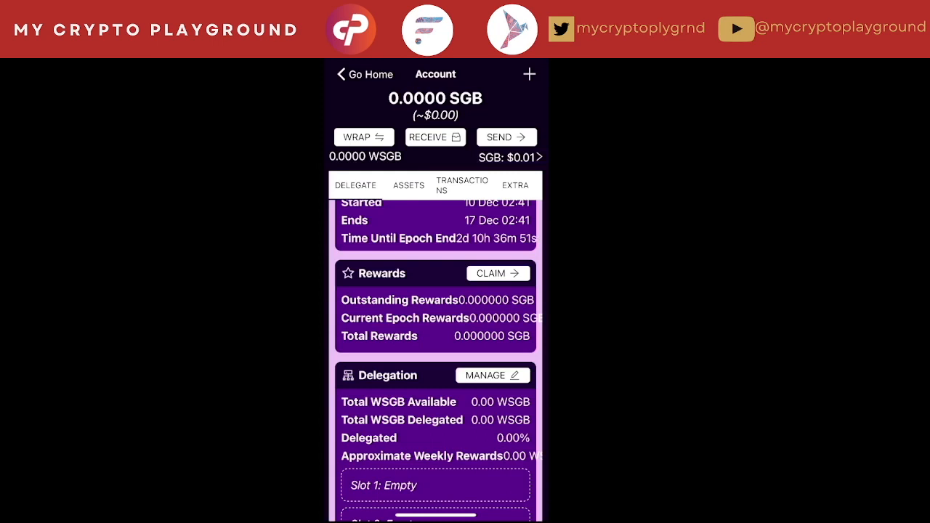
{"action": "scroll", "scroll_direction": "down", "scroll_amount": 3}
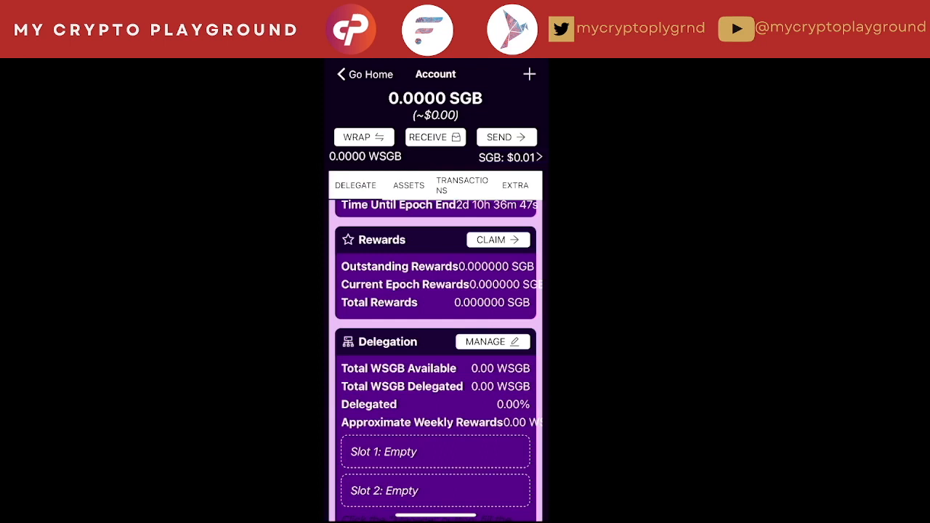
{"action": "scroll", "scroll_direction": "down", "scroll_amount": 3}
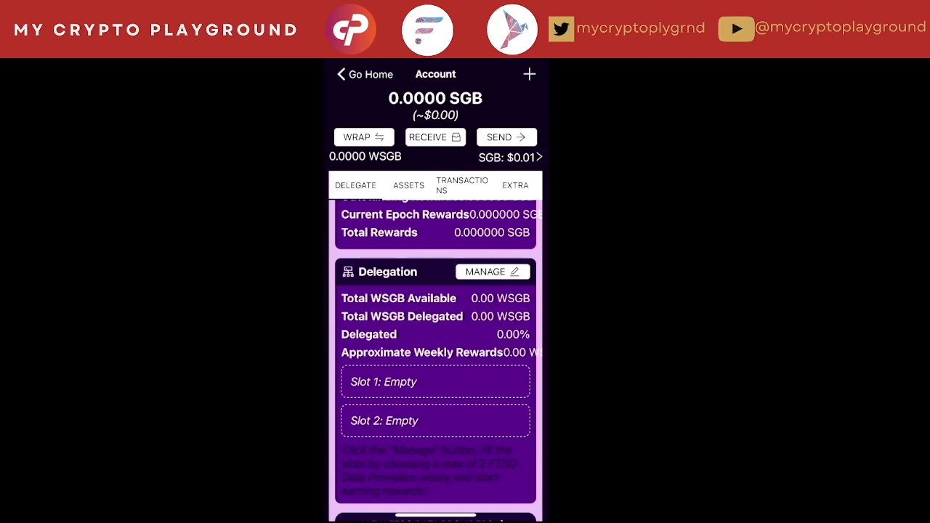
Check the empty Assets and Transactions tabs, then the Extra tab's Governance and account options
{"action": "left_click", "coordinate": [408, 185]}
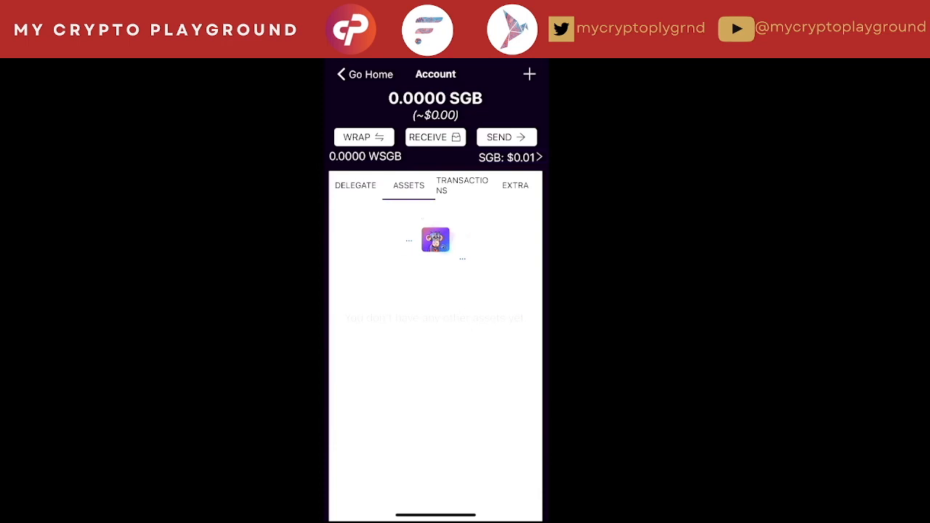
{"action": "left_click", "coordinate": [463, 186]}
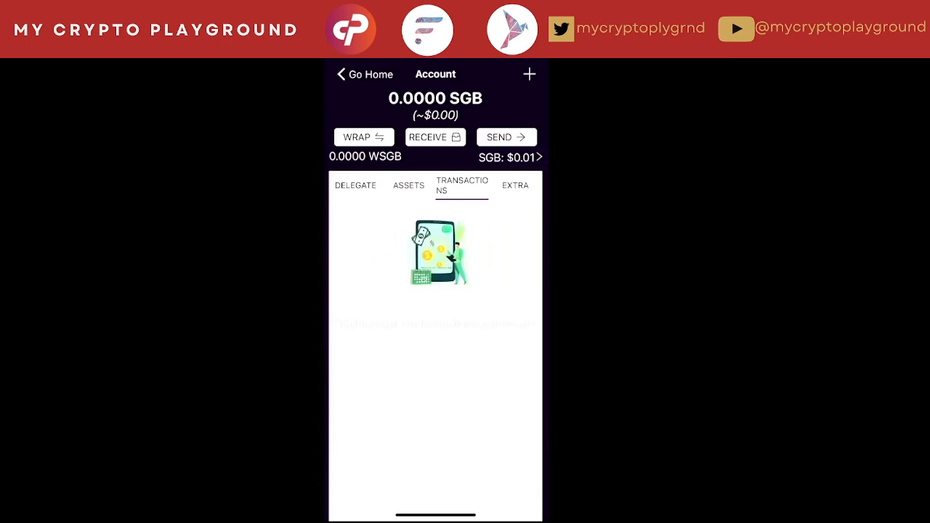
{"action": "left_click", "coordinate": [515, 186]}
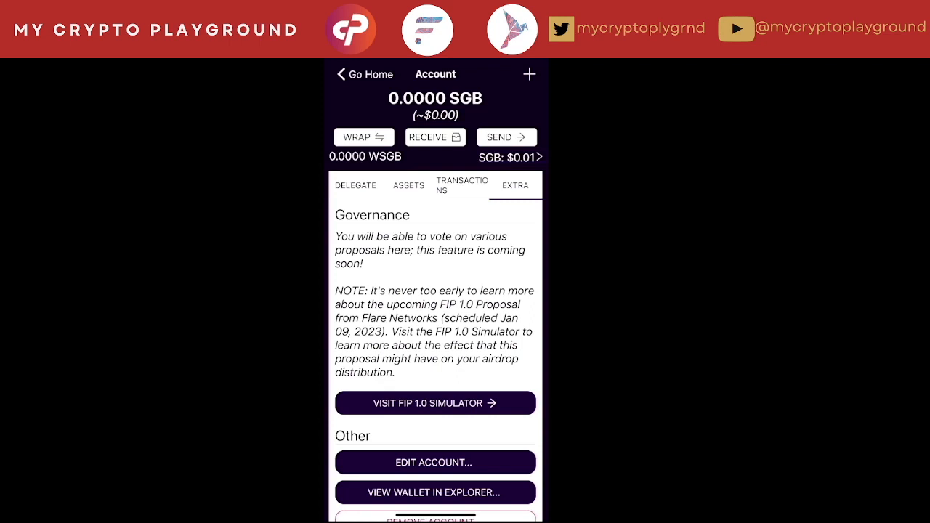
{"action": "scroll", "scroll_direction": "down", "scroll_amount": 3}
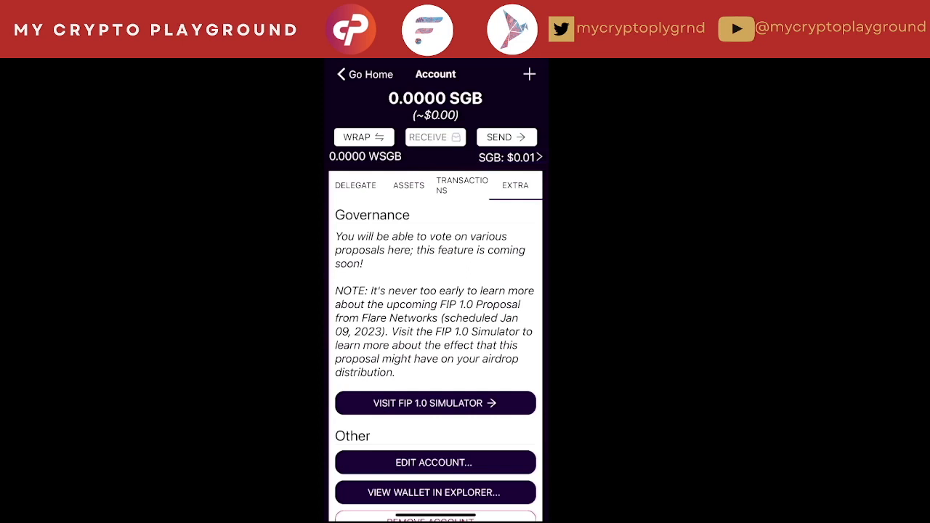
{"action": "left_click", "coordinate": [434, 137]}
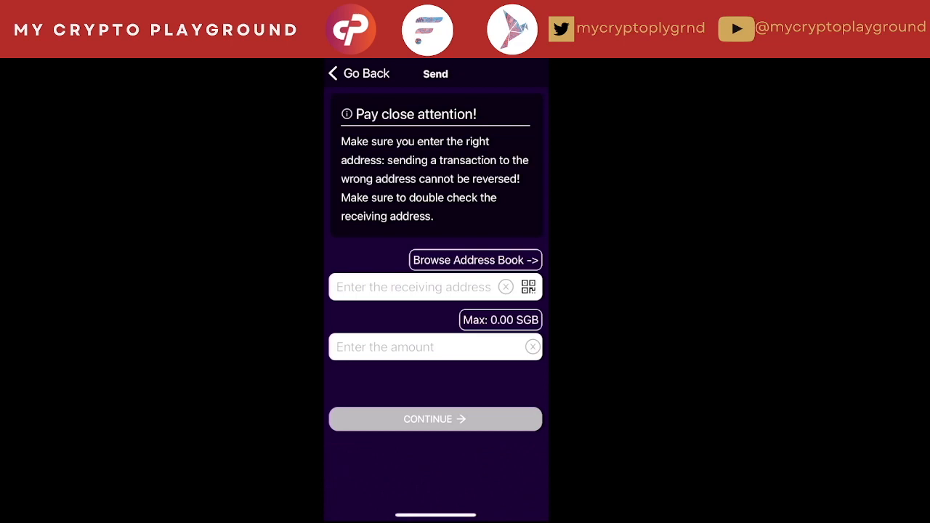
{"action": "left_click", "coordinate": [474, 259]}
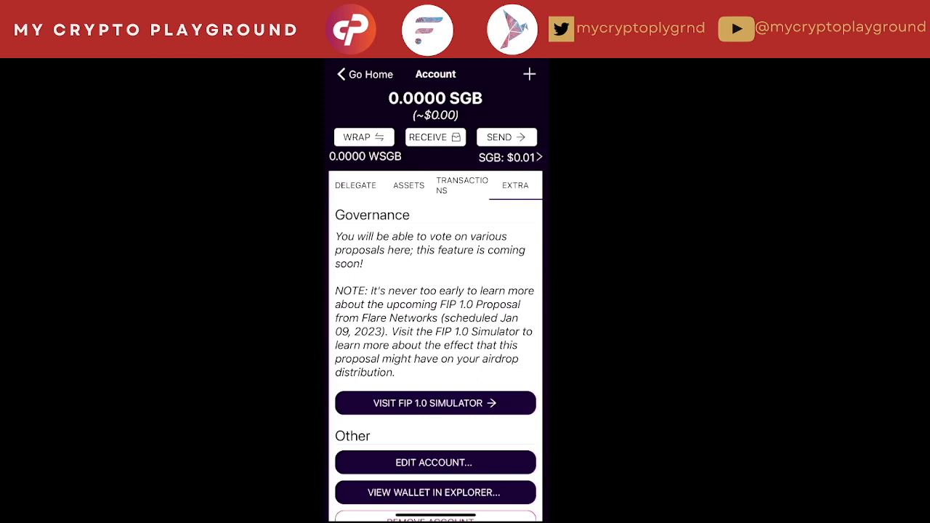
Return to the Delegate tab showing reward epoch 64 with about 2d 10h left
{"action": "left_click", "coordinate": [365, 75]}
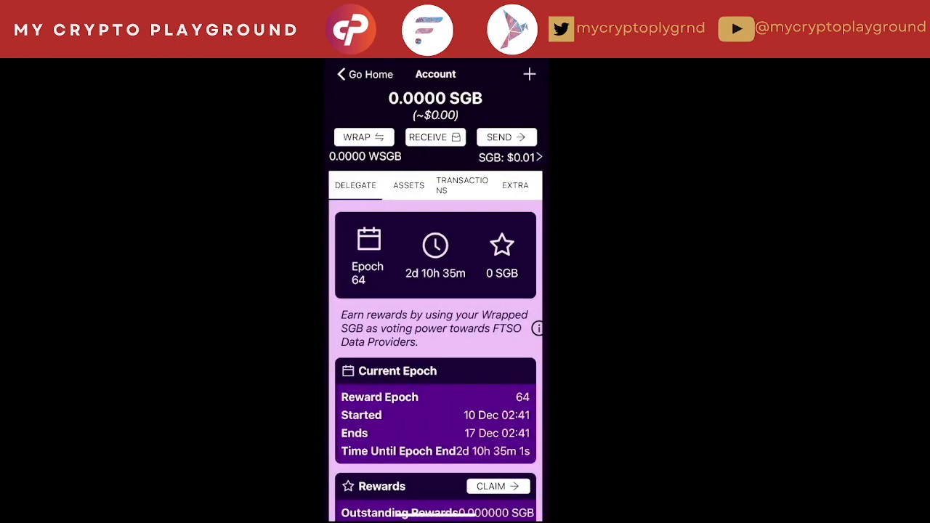
Import a tracked account named YouTube with the pasted SGB address and save it
{"action": "left_click", "coordinate": [529, 74]}
{"action": "type", "text": "yout"}
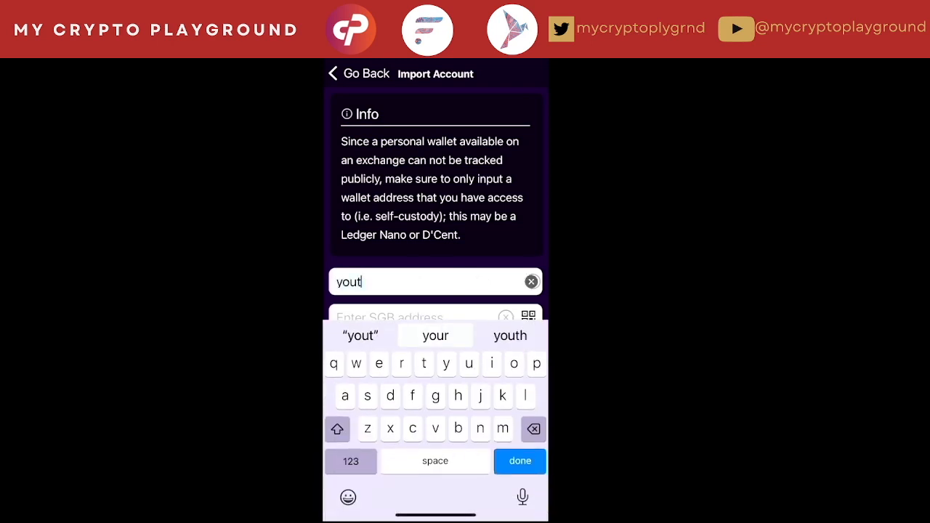
{"action": "type", "text": "ube"}
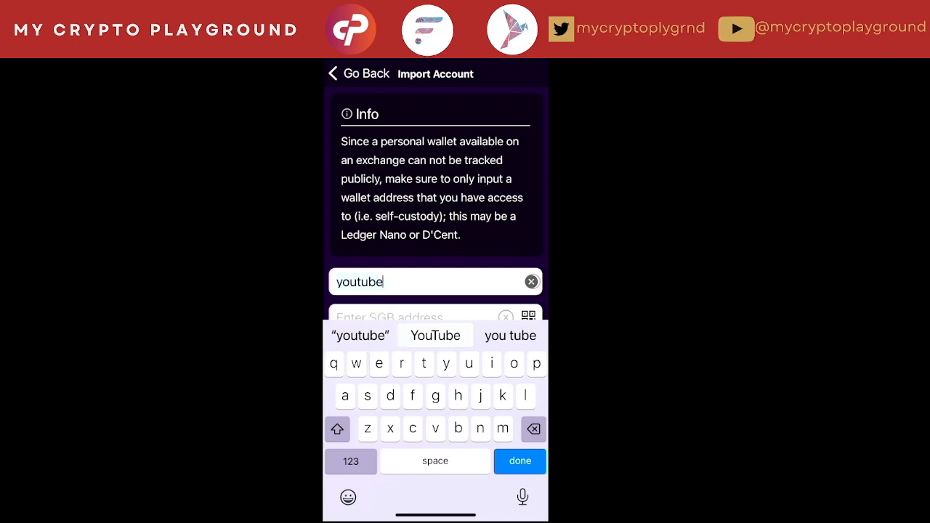
{"action": "left_click", "coordinate": [434, 335]}
{"action": "type", "text": "z"}
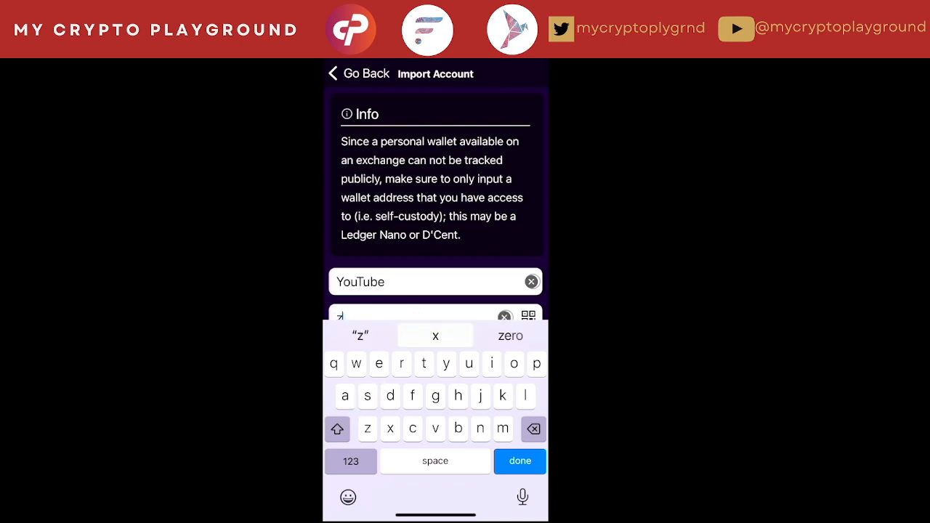
{"action": "type", "text": "you"}
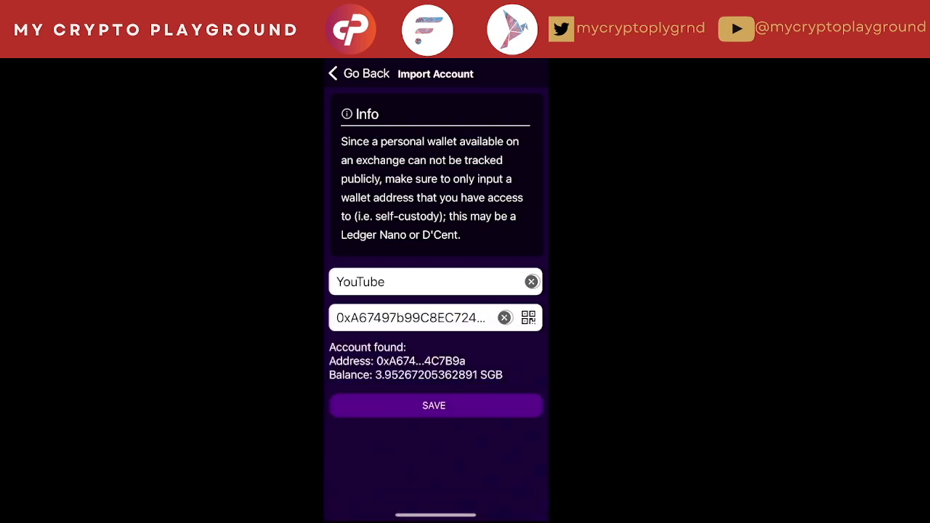
{"action": "left_click", "coordinate": [433, 405]}
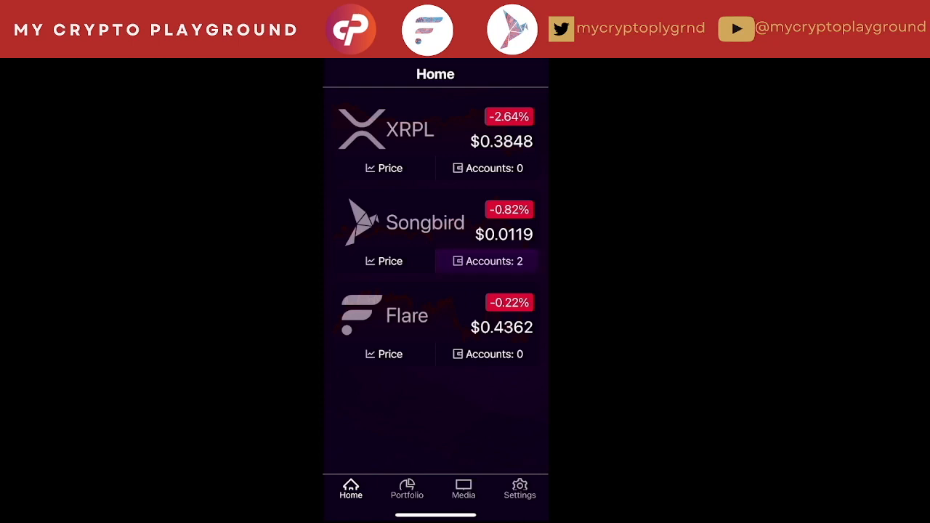
Open Songbird's Accounts list and enter the tracked YouTube account holding 3.9527 SGB
{"action": "left_click", "coordinate": [486, 262]}
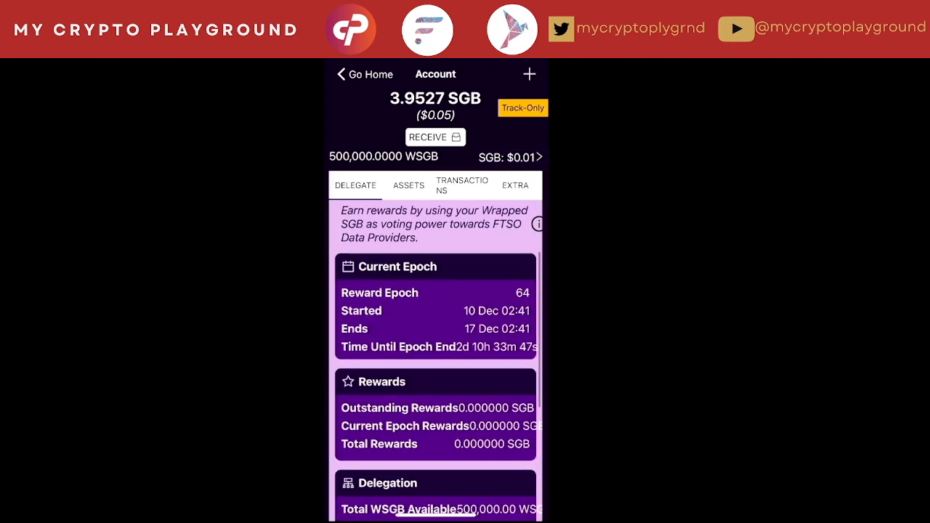
Review the Delegate summary, then show the YouTube account's NFT assets like Super Bad Mutants #594
{"action": "scroll", "scroll_direction": "down", "scroll_amount": 3}
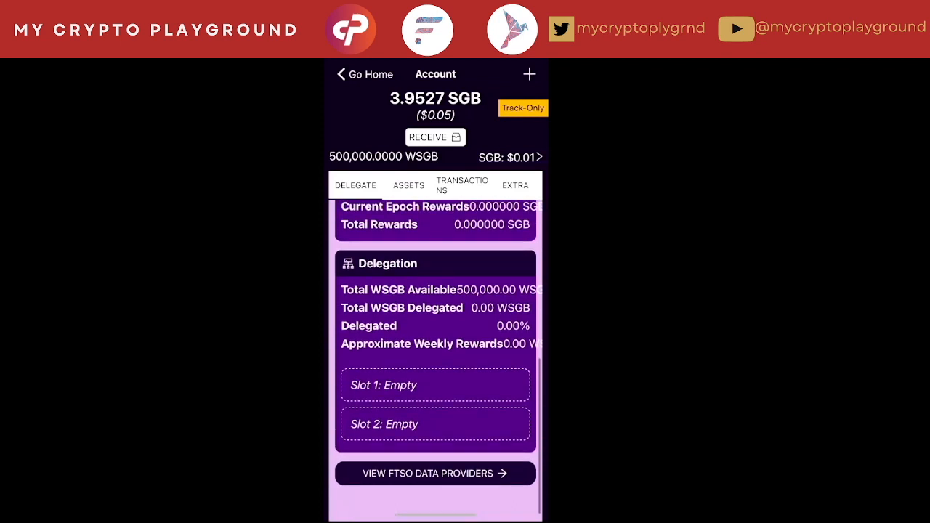
{"action": "scroll", "scroll_direction": "up", "scroll_amount": 3}
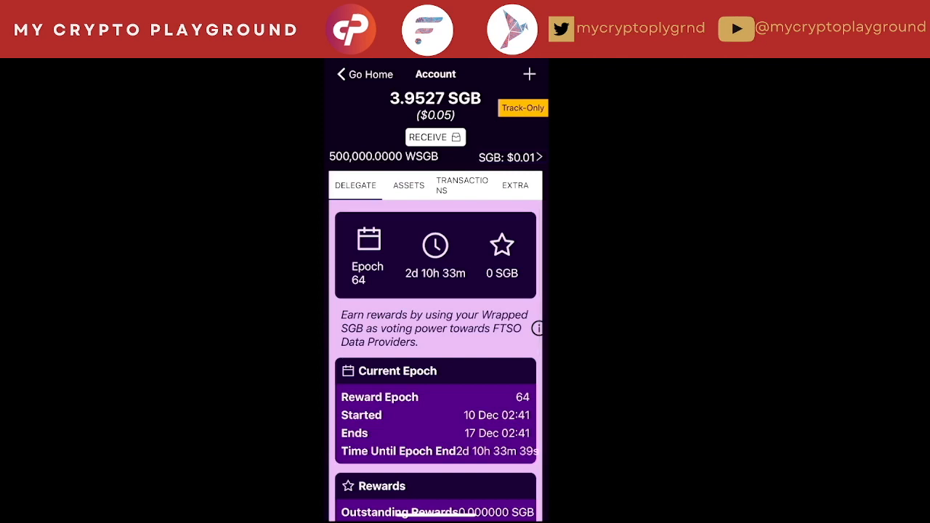
{"action": "left_click", "coordinate": [407, 186]}
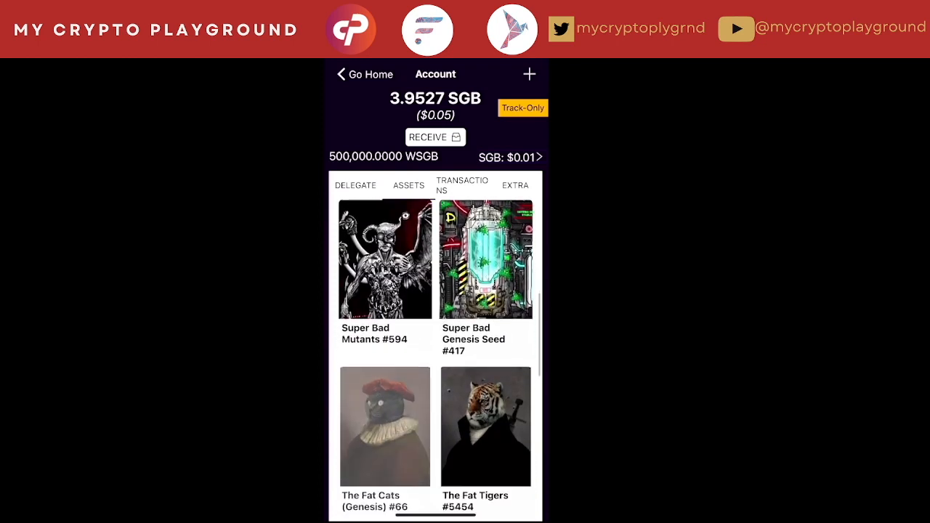
Browse the NFTs and coin balances such as 17,704 INFT, then show the account's transaction history
{"action": "left_click", "coordinate": [409, 186]}
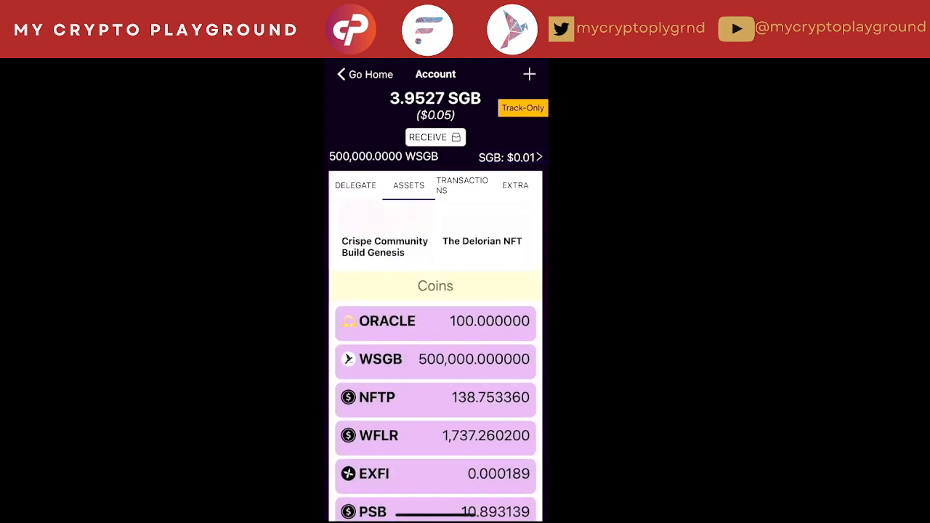
{"action": "scroll", "scroll_direction": "down", "scroll_amount": 3}
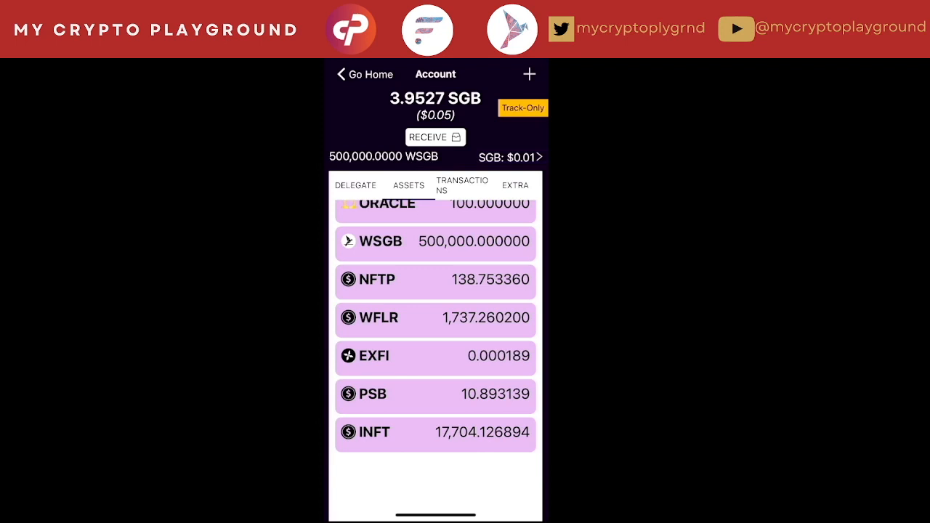
{"action": "scroll", "scroll_direction": "down", "scroll_amount": 3}
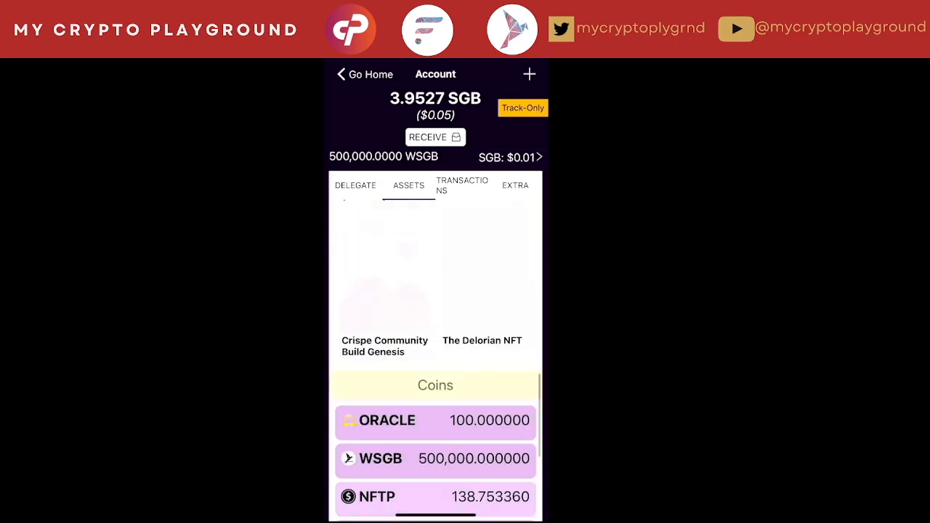
{"action": "scroll", "scroll_direction": "down", "scroll_amount": 3}
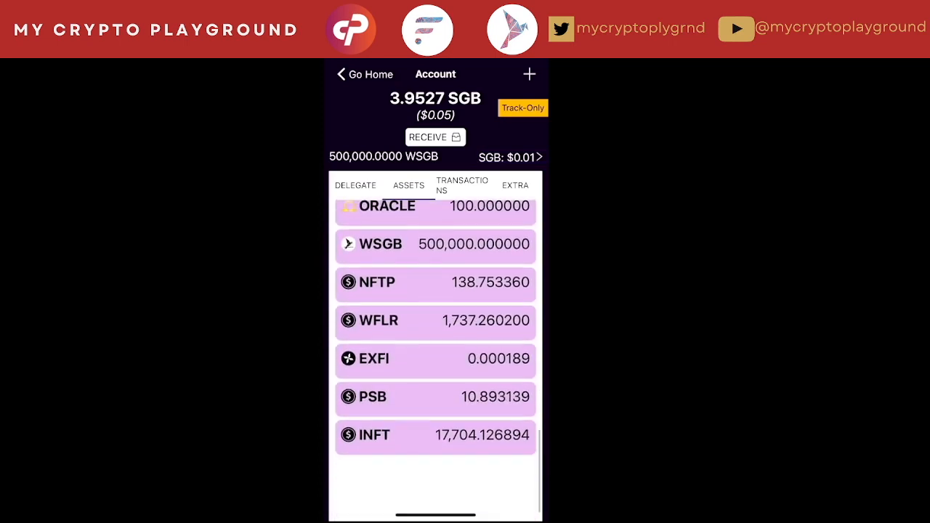
{"action": "scroll", "scroll_direction": "down", "scroll_amount": 3}
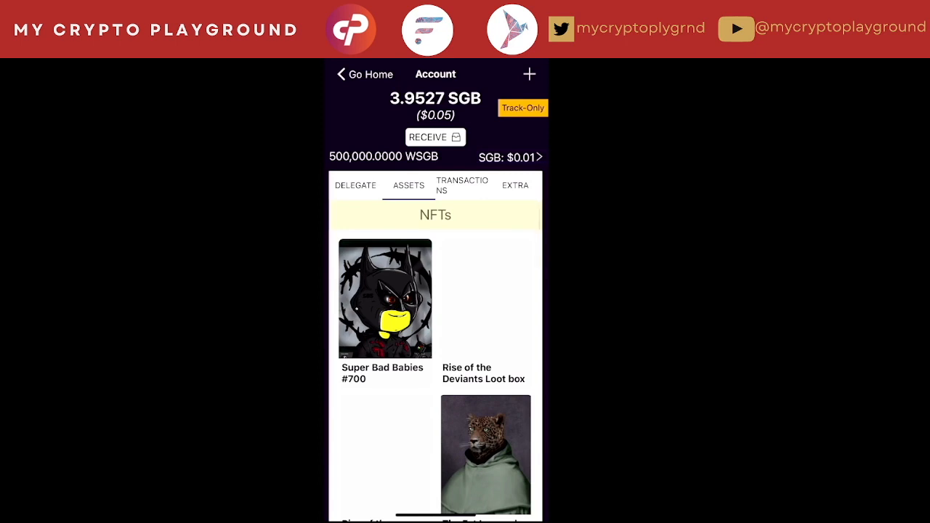
{"action": "left_click", "coordinate": [463, 184]}
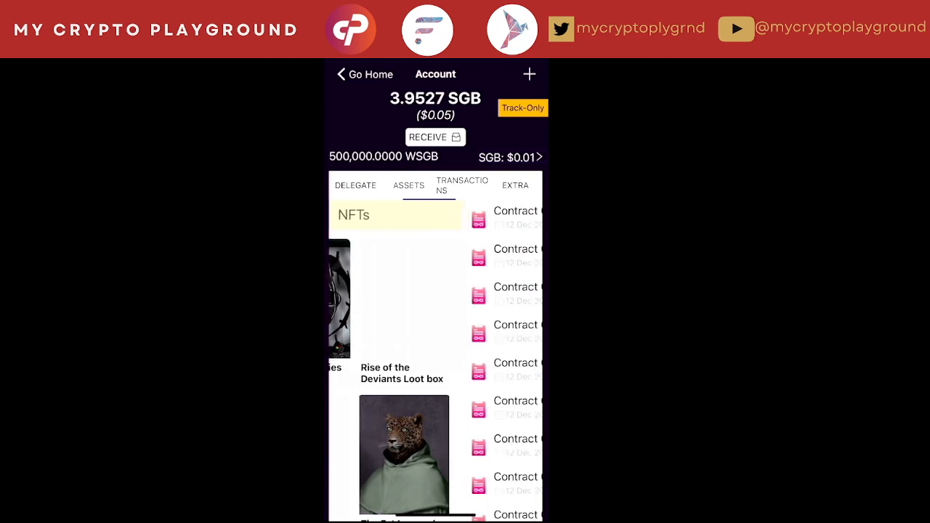
Review contract transactions and the empty delegation slots, then return to the NFT assets view
{"action": "left_click", "coordinate": [463, 186]}
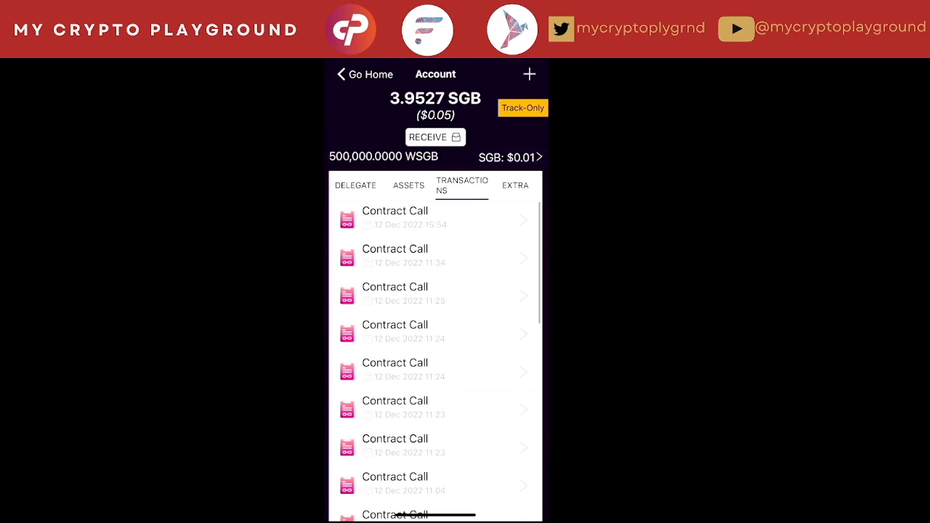
{"action": "left_click", "coordinate": [355, 186]}
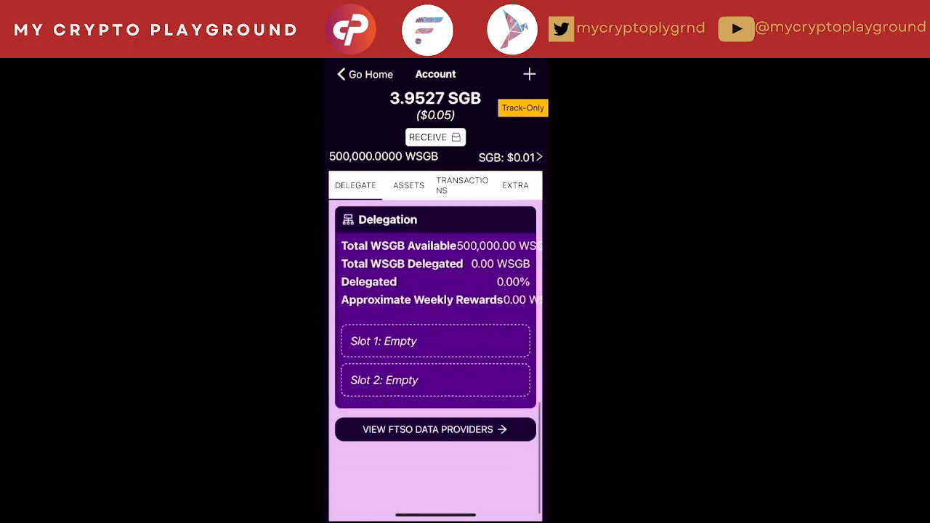
{"action": "scroll", "scroll_direction": "down", "scroll_amount": 3}
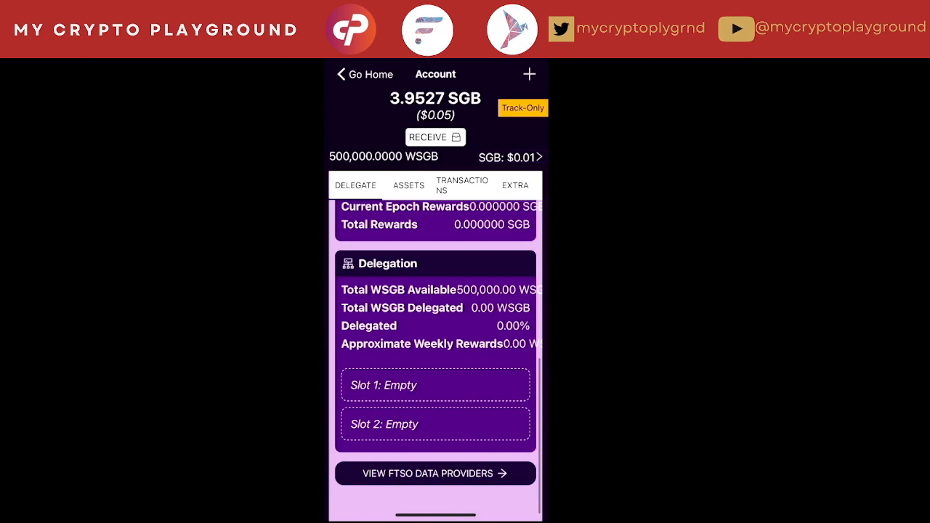
{"action": "scroll", "scroll_direction": "down", "scroll_amount": 3}
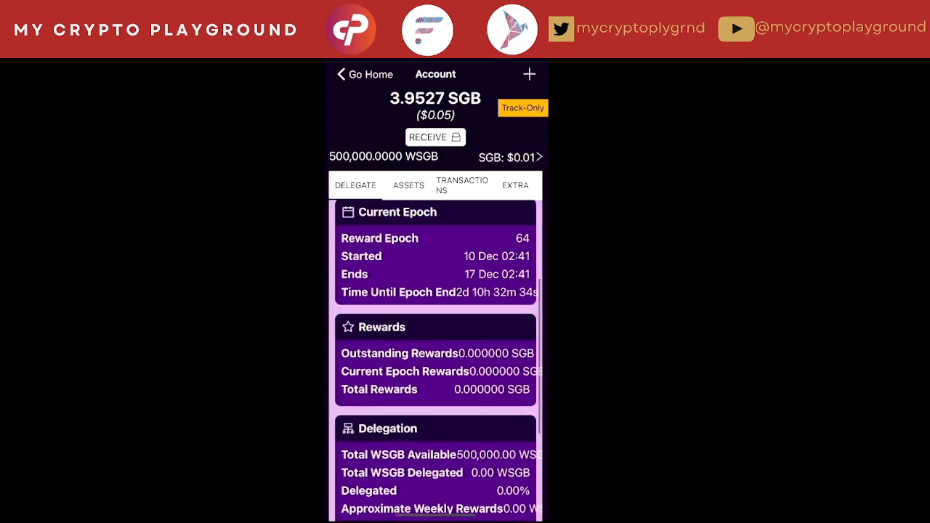
{"action": "left_click", "coordinate": [407, 186]}
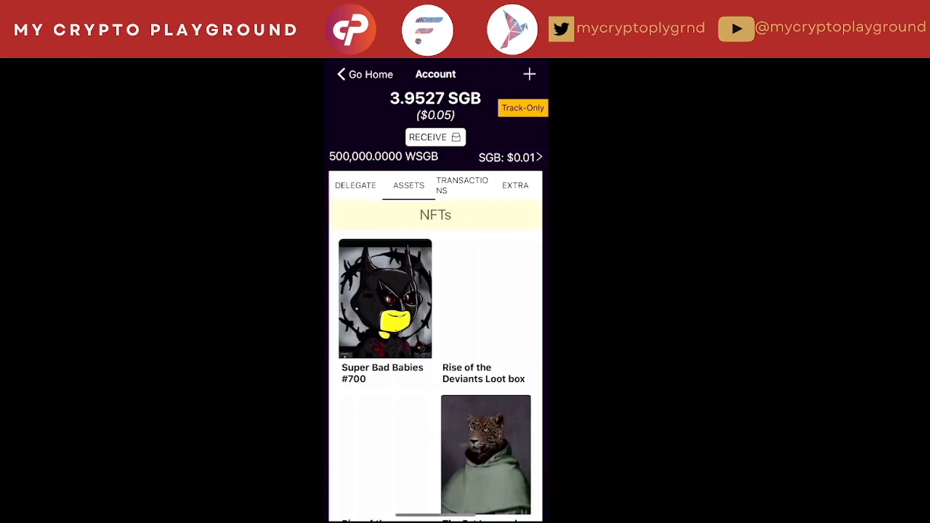
View Super Bad Babies #700 trait details, then return home to My Accounts listing Testing and YouTube
{"action": "left_click", "coordinate": [384, 298]}
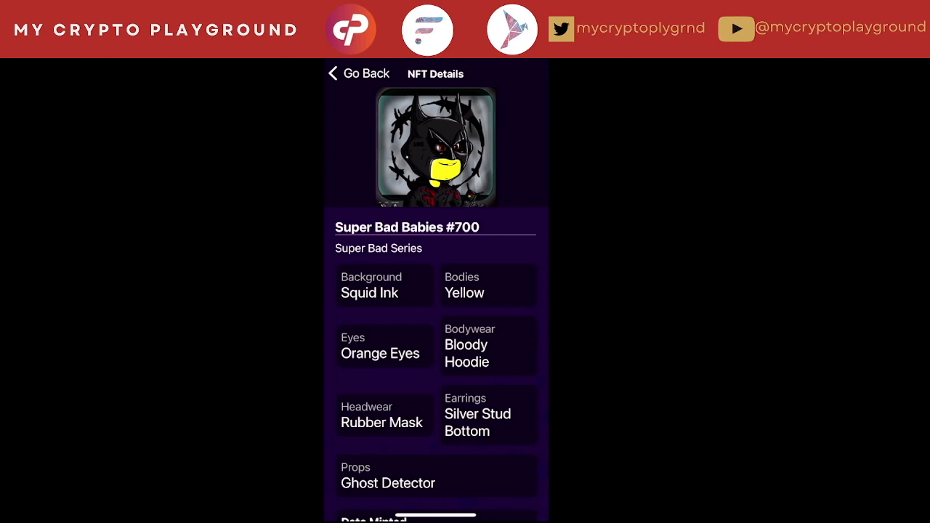
{"action": "scroll", "scroll_direction": "down", "scroll_amount": 3}
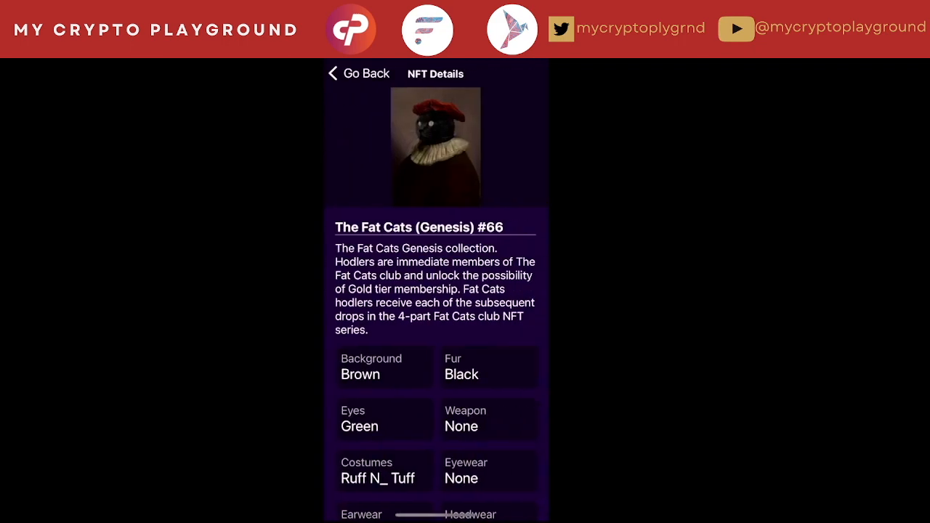
{"action": "scroll", "scroll_direction": "down", "scroll_amount": 3}
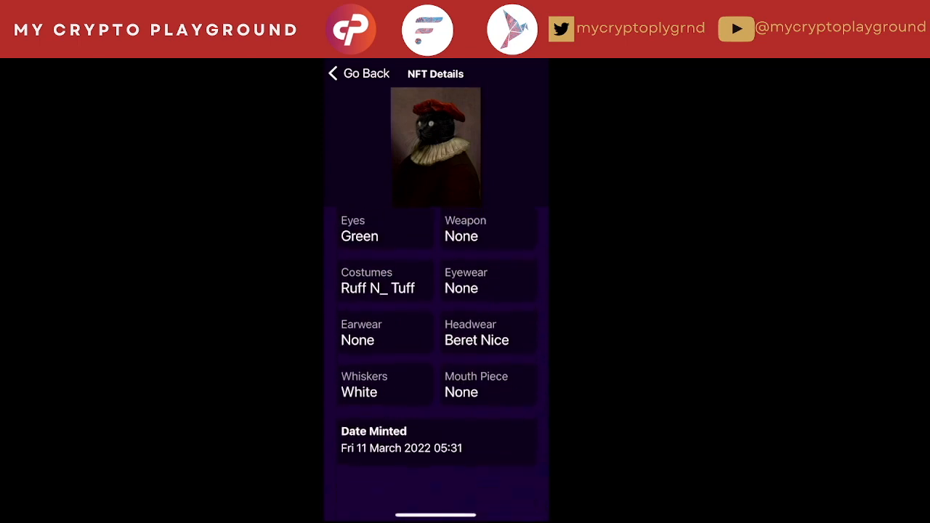
{"action": "left_click", "coordinate": [357, 73]}
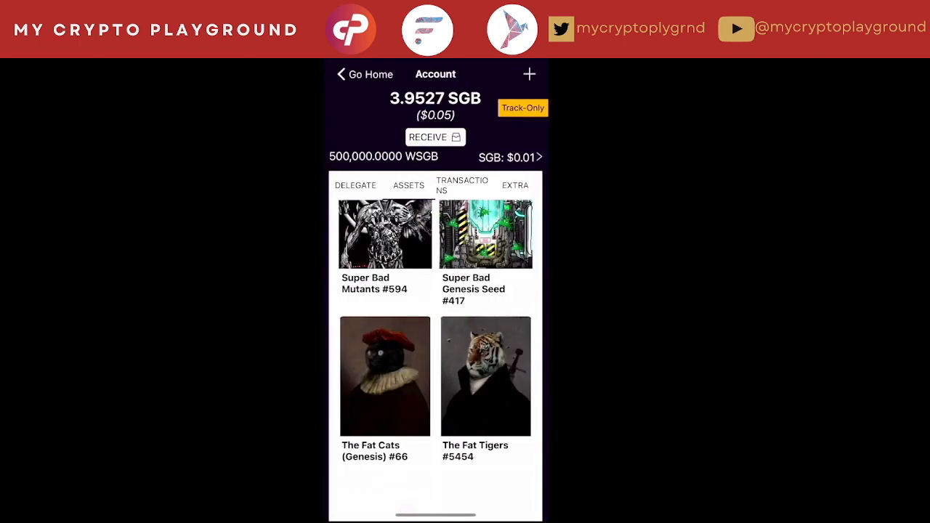
{"action": "left_click", "coordinate": [365, 74]}
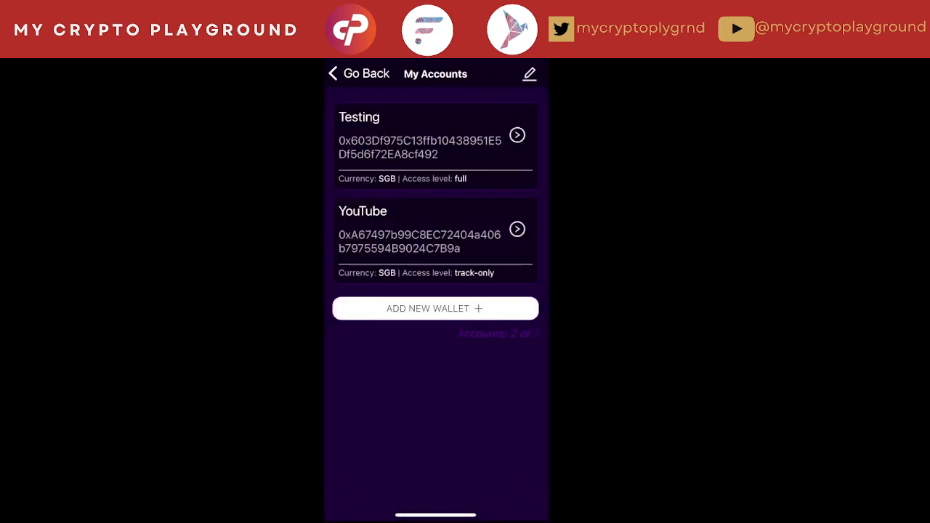
Start Add New Wallet and reveal the private-key and recovery-phrase import options
{"action": "left_click", "coordinate": [435, 308]}
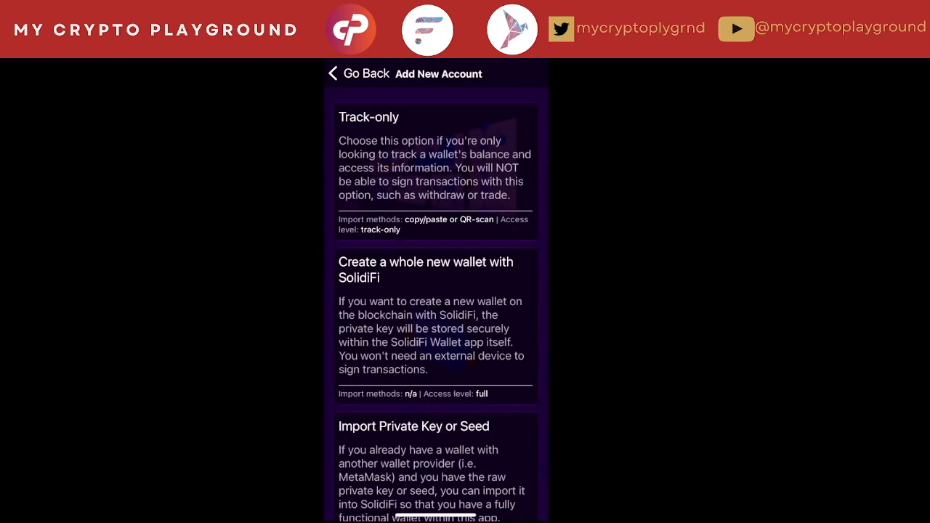
{"action": "scroll", "scroll_direction": "down", "scroll_amount": 3}
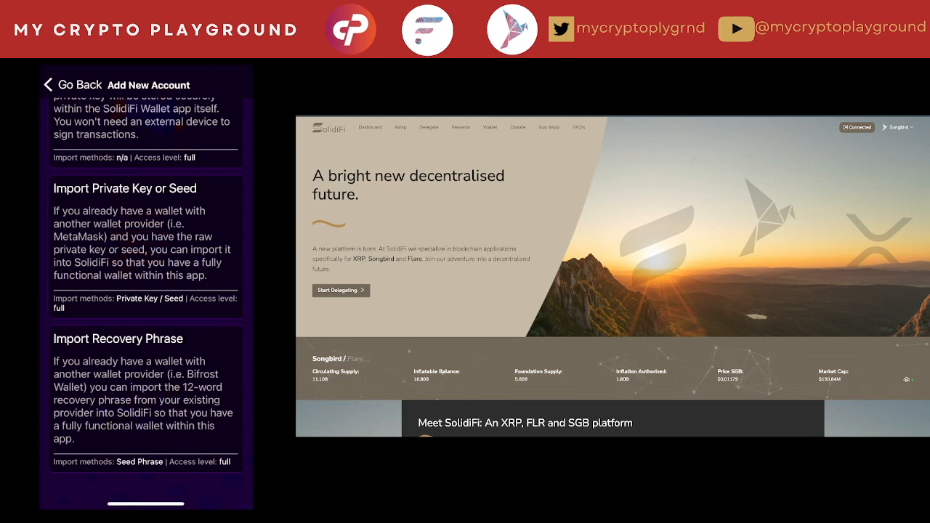
{"action": "mouse_move", "coordinate": [724, 197]}
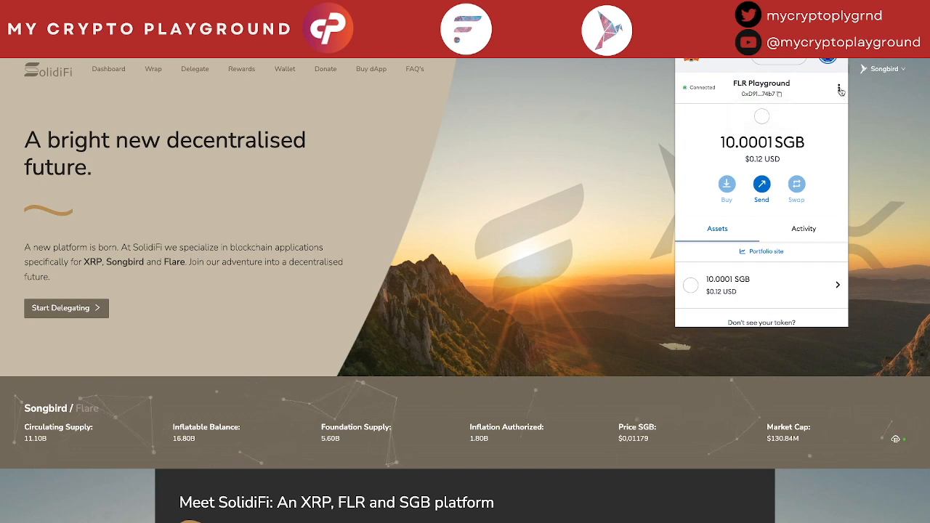
Reach MetaMask's password prompt for exporting the FLR Playground account's private key
{"action": "left_click", "coordinate": [840, 87]}
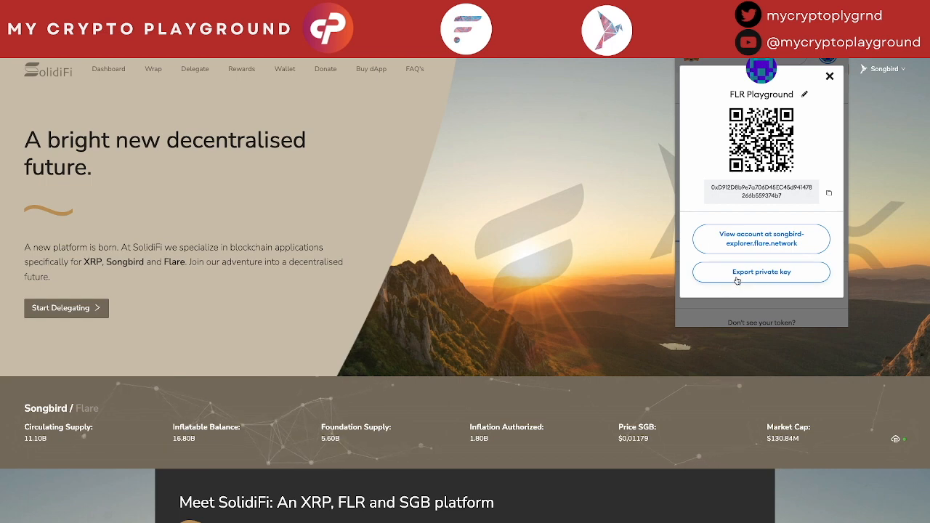
{"action": "left_click", "coordinate": [762, 272]}
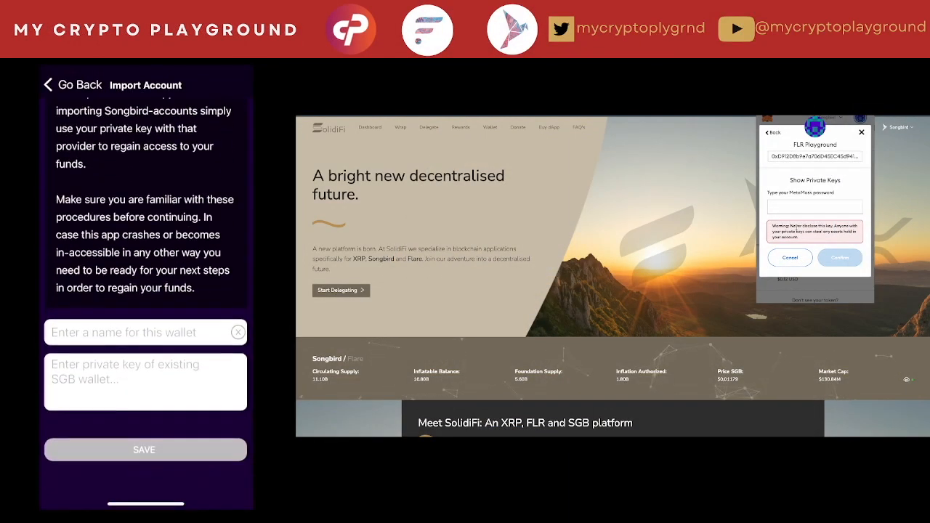
Choose Import Private Key or Seed to open the Import Account name-and-key form
{"action": "scroll", "scroll_direction": "down", "scroll_amount": 3}
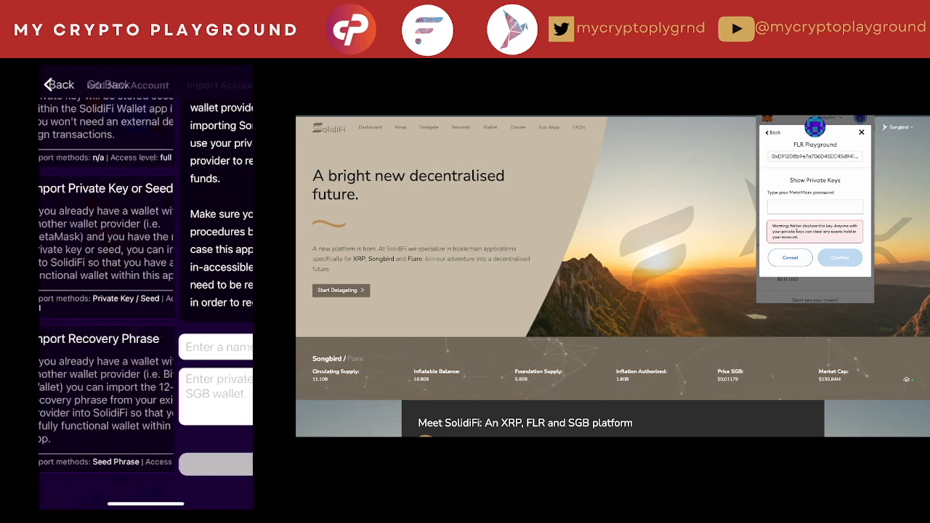
{"action": "left_click", "coordinate": [64, 84]}
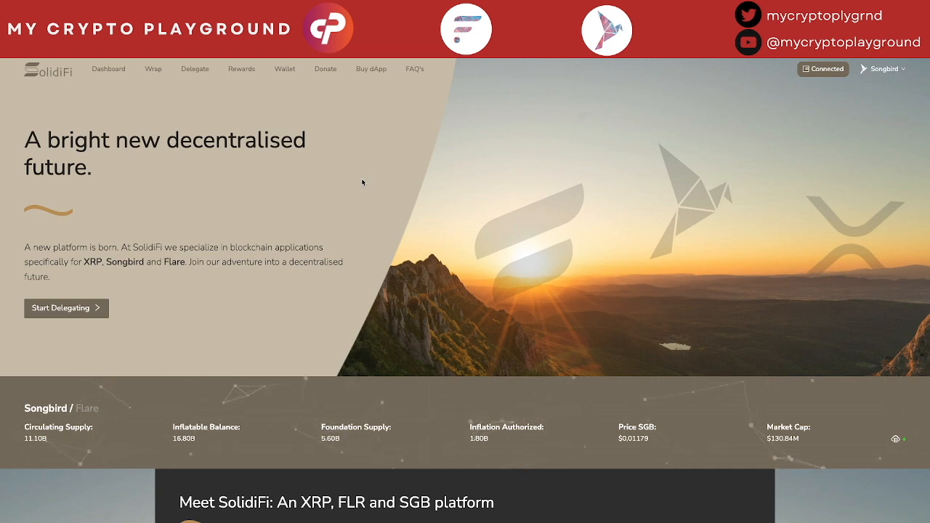
{"action": "mouse_move", "coordinate": [352, 169]}
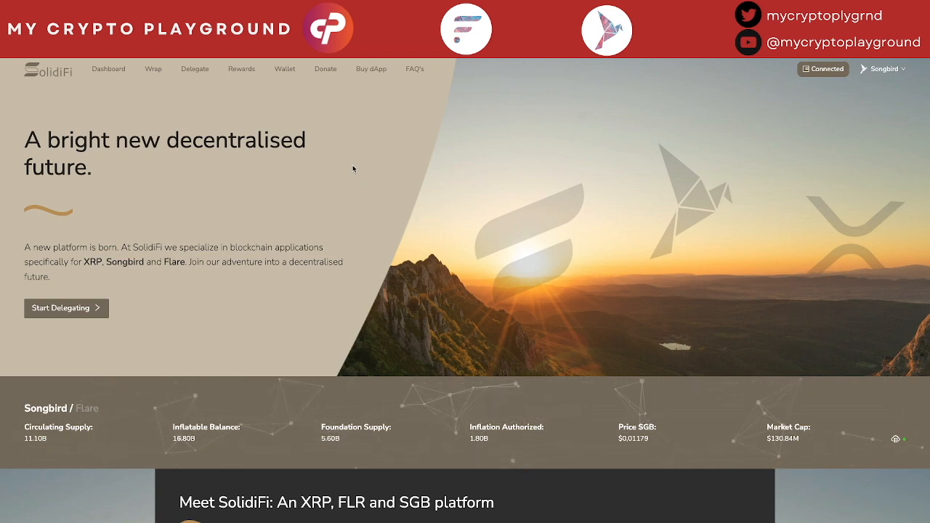
{"action": "mouse_move", "coordinate": [628, 124]}
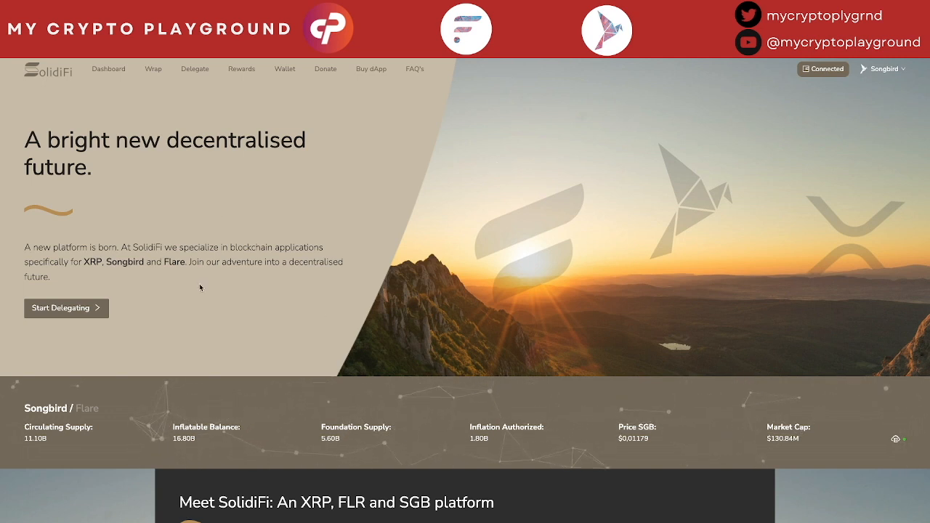
{"action": "mouse_move", "coordinate": [206, 314]}
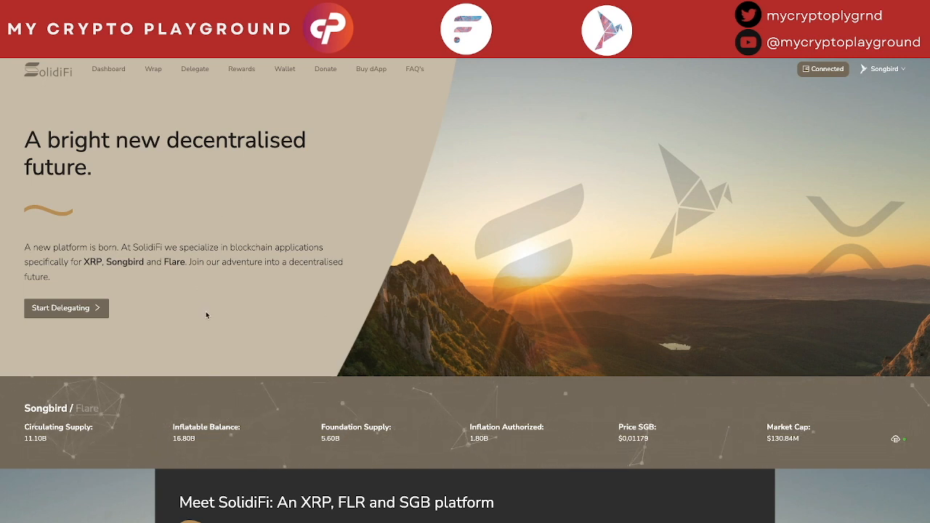
Scroll the SolidiFi home page through Meet SolidiFi and FTSO prices, then show the Dashboard with 10.00 SGB
{"action": "scroll", "scroll_direction": "down", "scroll_amount": 3}
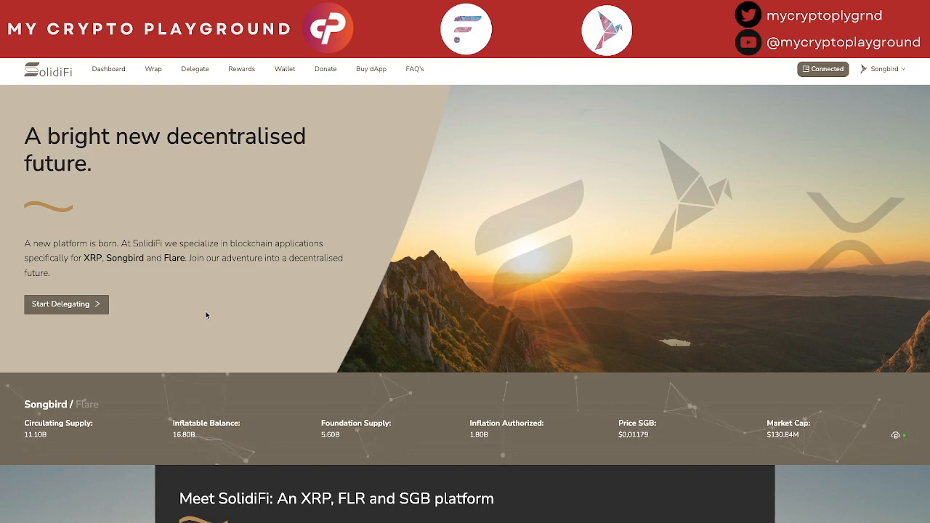
{"action": "scroll", "scroll_direction": "down", "scroll_amount": 3}
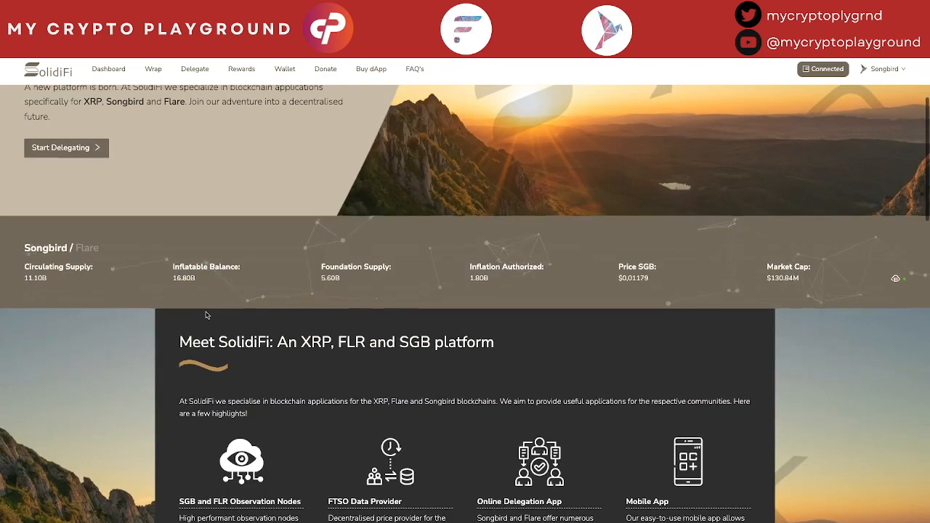
{"action": "scroll", "scroll_direction": "down", "scroll_amount": 3}
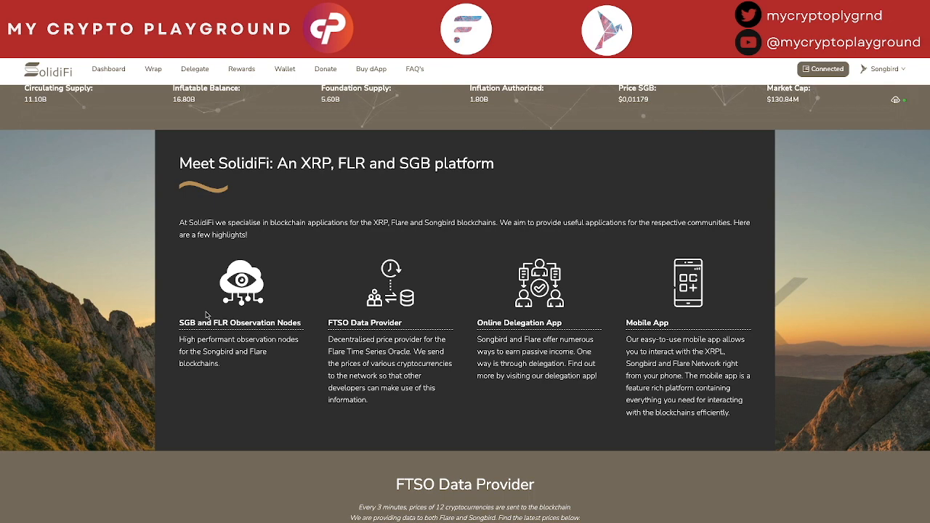
{"action": "mouse_move", "coordinate": [262, 332]}
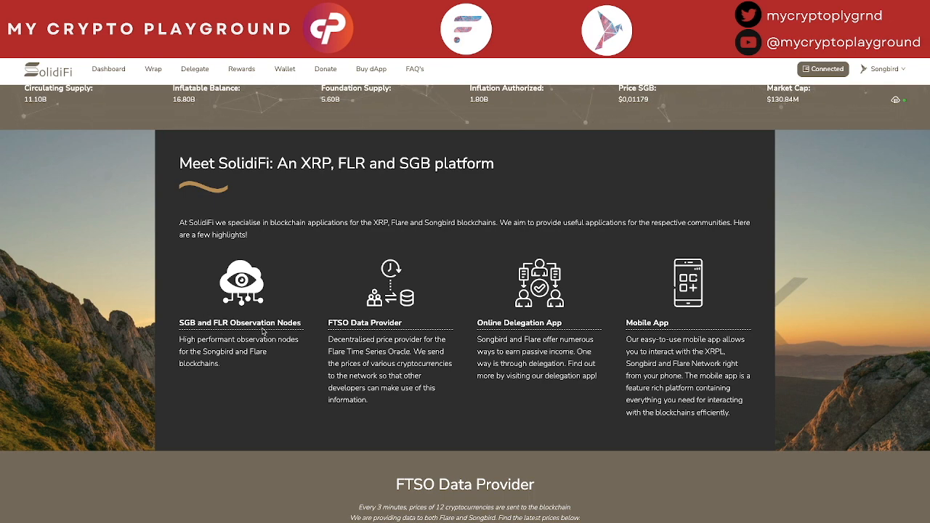
{"action": "mouse_move", "coordinate": [372, 338]}
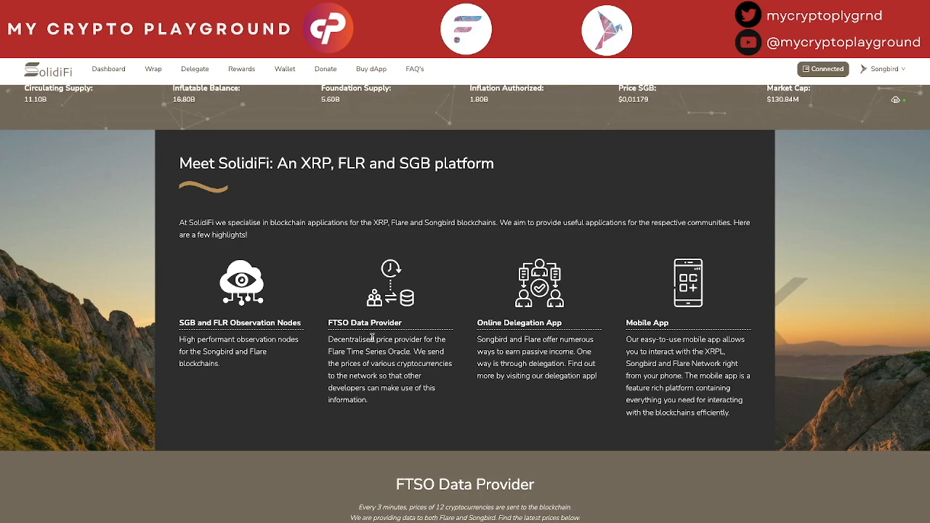
{"action": "scroll", "scroll_direction": "down", "scroll_amount": 3}
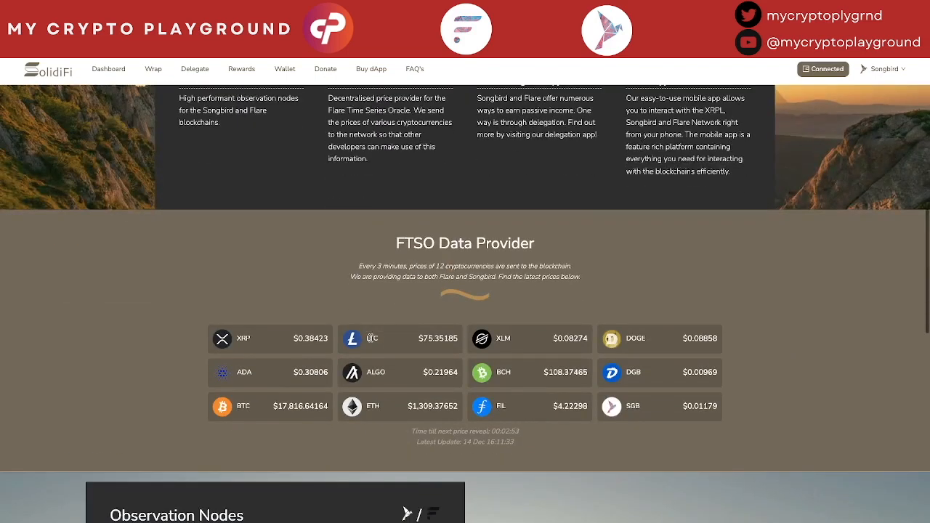
{"action": "scroll", "scroll_direction": "down", "scroll_amount": 3}
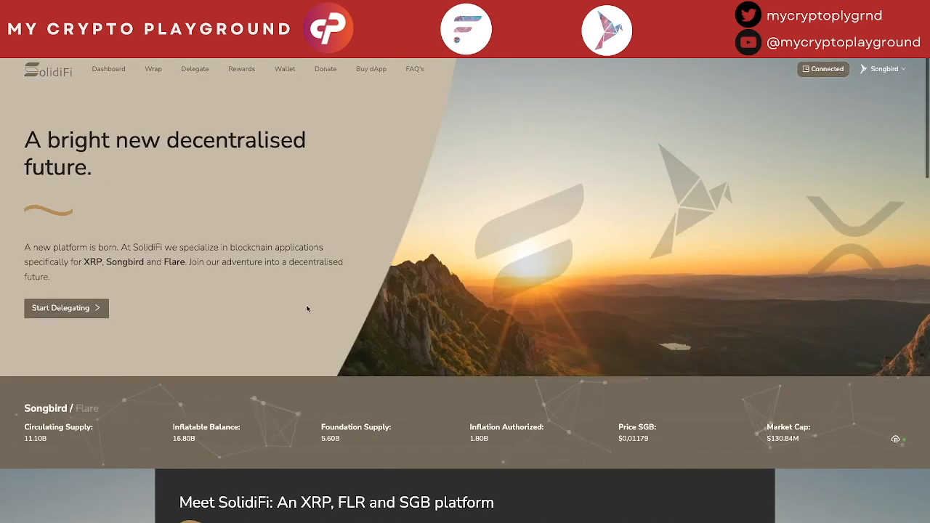
{"action": "left_click", "coordinate": [108, 70]}
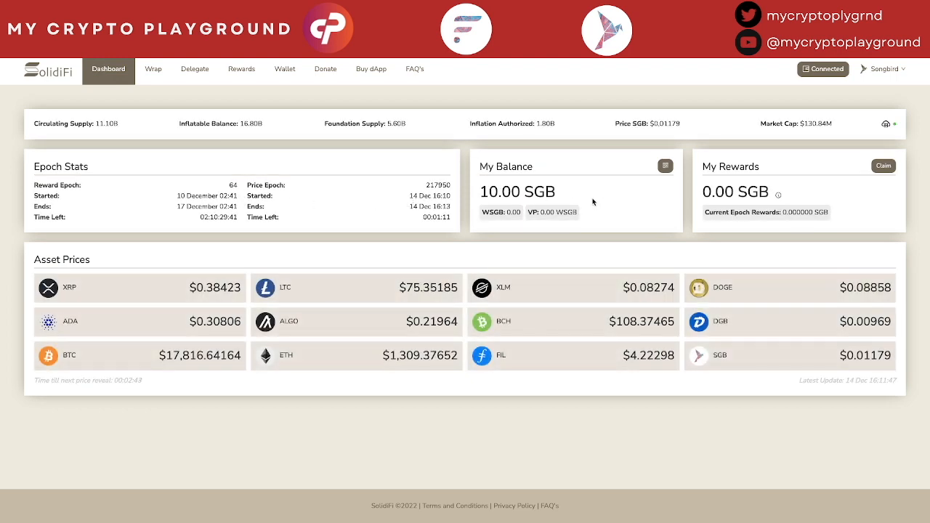
Visit the Wrap, Delegate, Rewards and Wallet pages, ending on Community Donations
{"action": "left_click", "coordinate": [152, 70]}
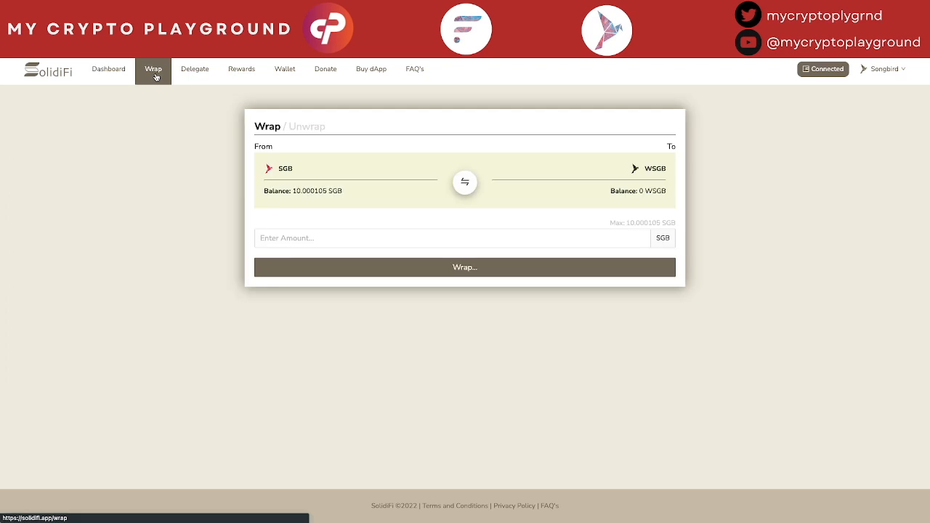
{"action": "left_click", "coordinate": [194, 70]}
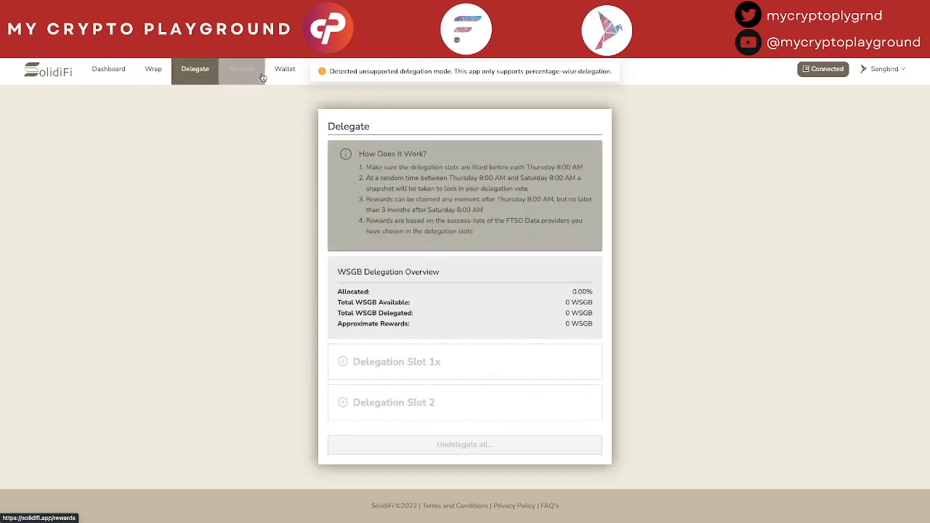
{"action": "left_click", "coordinate": [242, 70]}
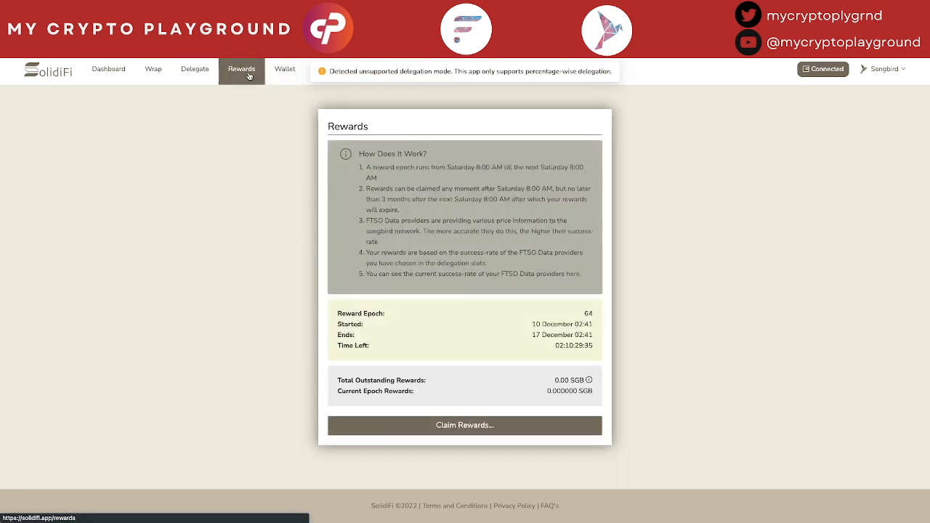
{"action": "left_click", "coordinate": [285, 70]}
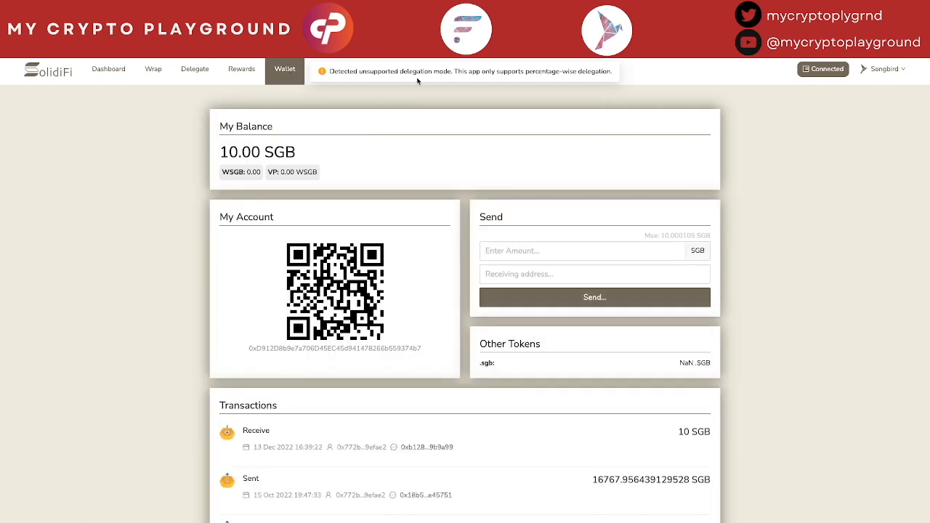
{"action": "left_click", "coordinate": [326, 68]}
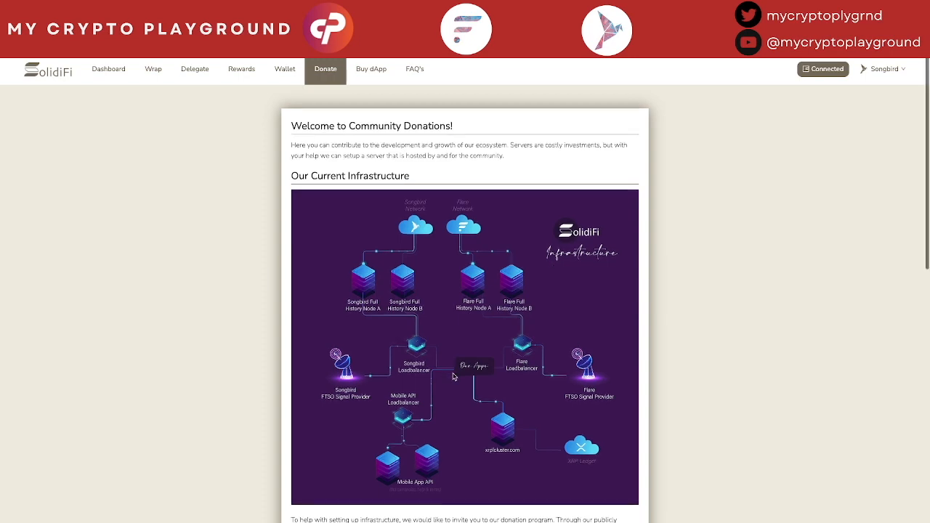
Scroll through the XRP Ledger, Songbird (37 SGB, 0.744%) and Flare validator goal sections
{"action": "scroll", "scroll_direction": "down", "scroll_amount": 3}
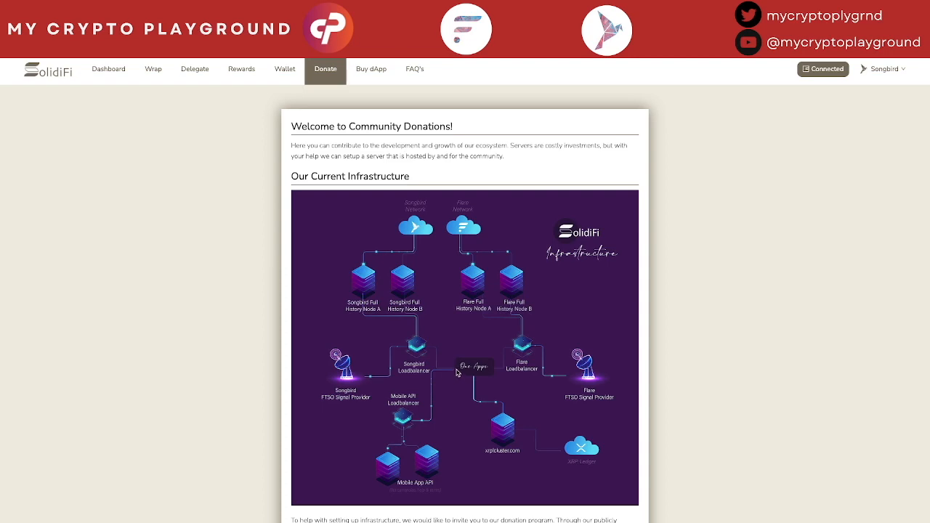
{"action": "scroll", "scroll_direction": "down", "scroll_amount": 3}
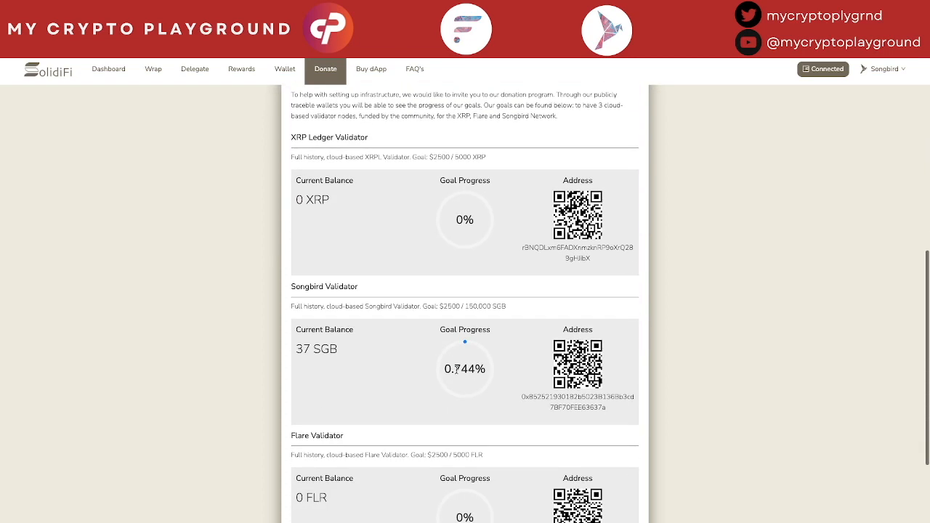
{"action": "mouse_move", "coordinate": [465, 366]}
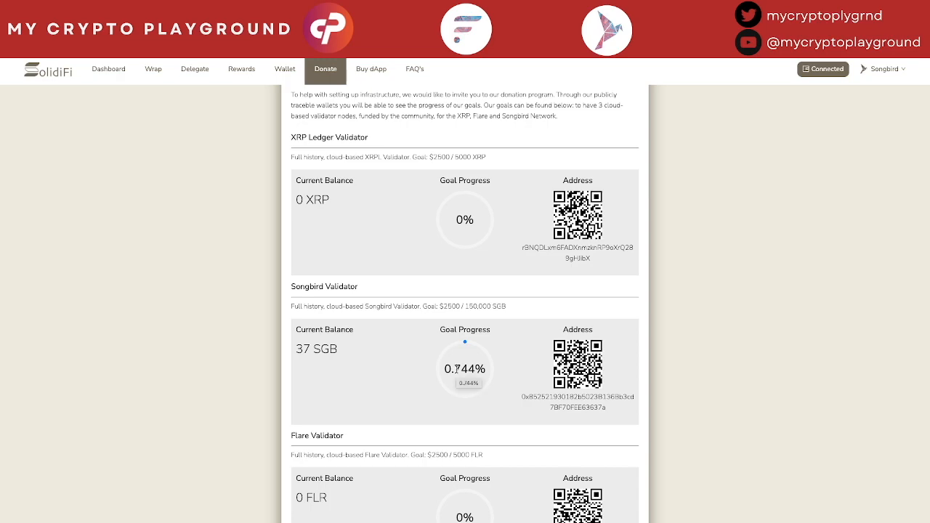
{"action": "scroll", "scroll_direction": "down", "scroll_amount": 3}
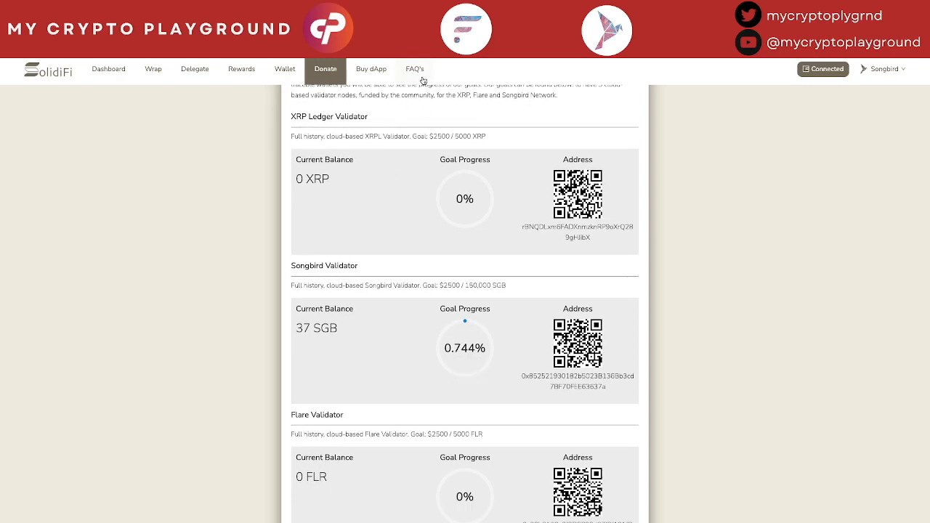
View the FAQ questions list, then return to the Dashboard showing 10.00 SGB
{"action": "left_click", "coordinate": [414, 68]}
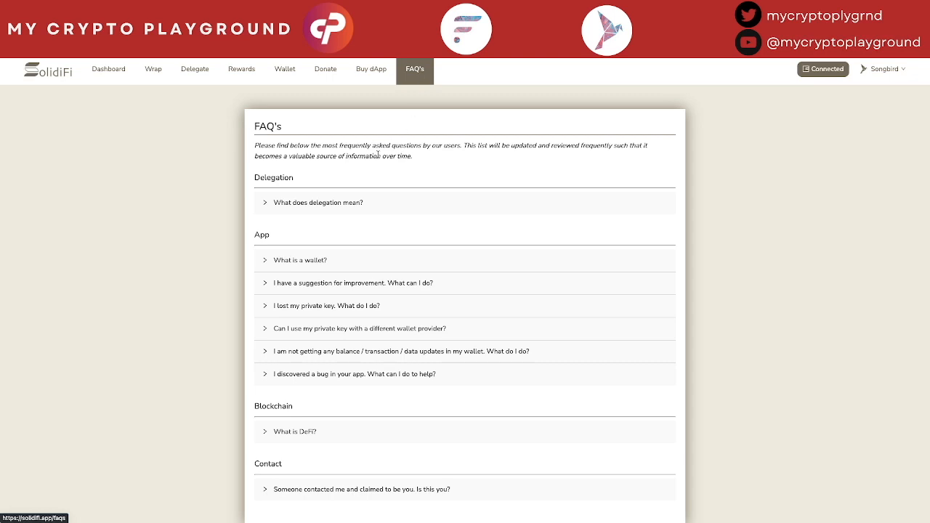
{"action": "mouse_move", "coordinate": [148, 189]}
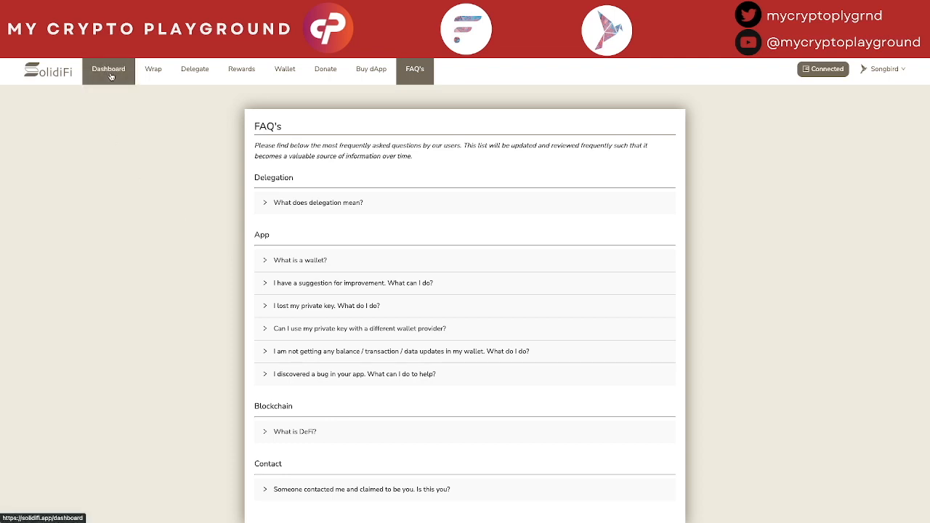
{"action": "left_click", "coordinate": [108, 69]}
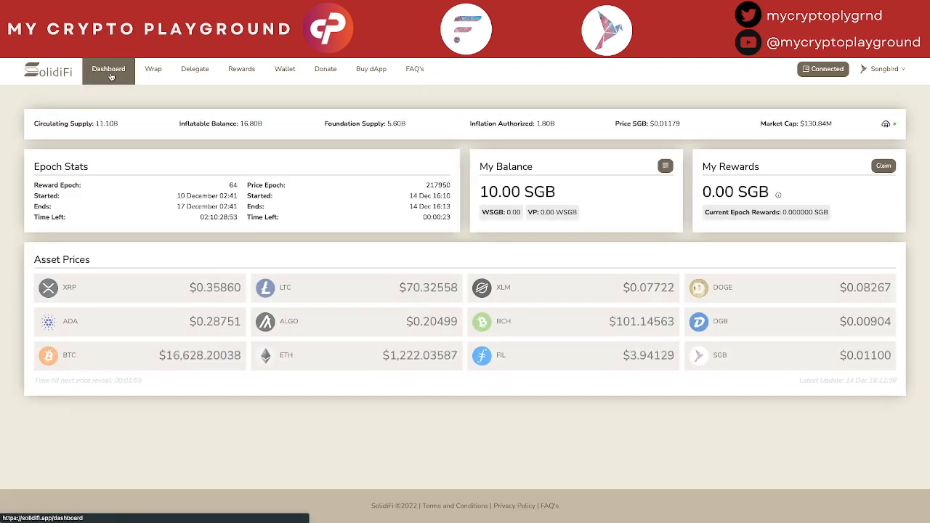